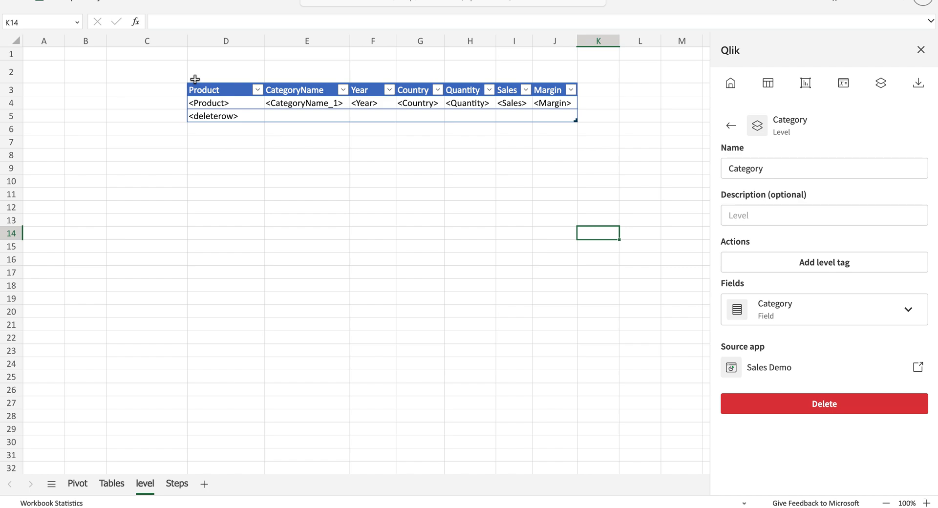
Inspect the Product, Quantity and CategoryName column tags and expand CategoryName's column settings
click(224, 103)
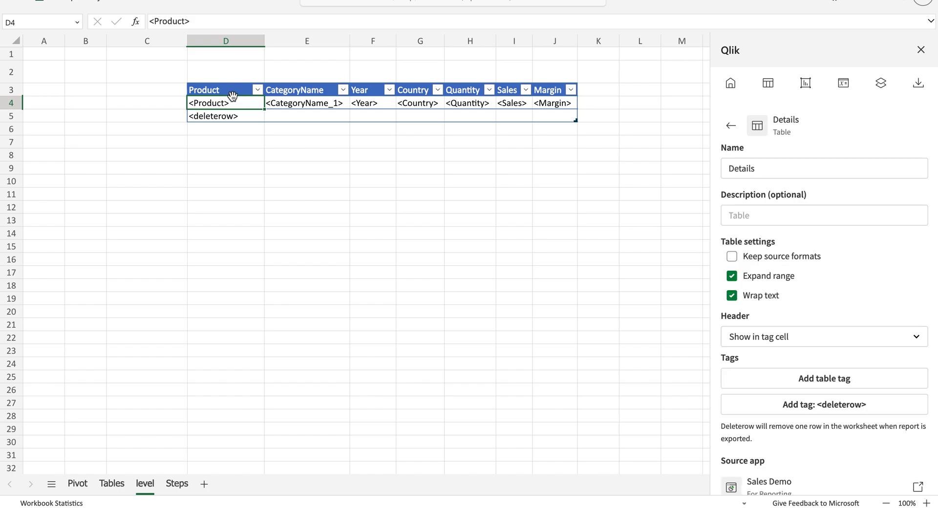
click(464, 89)
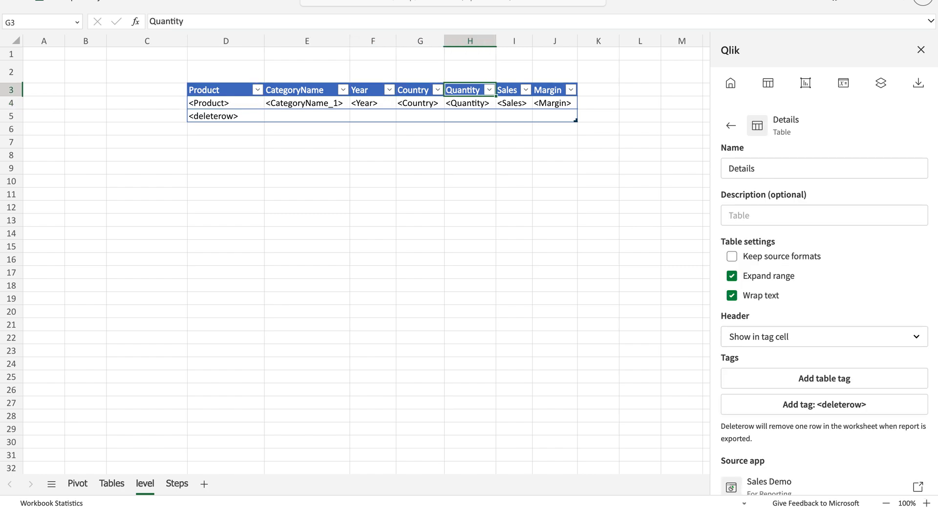
click(306, 90)
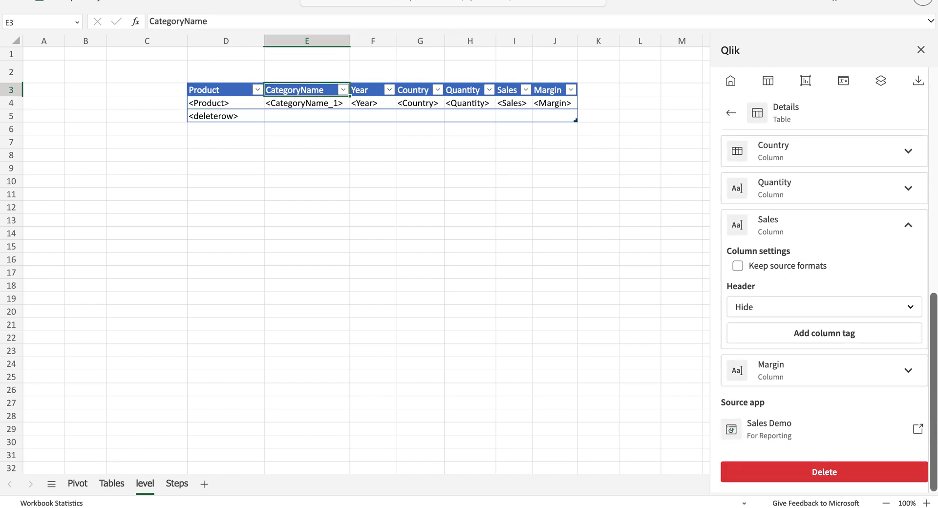
click(730, 114)
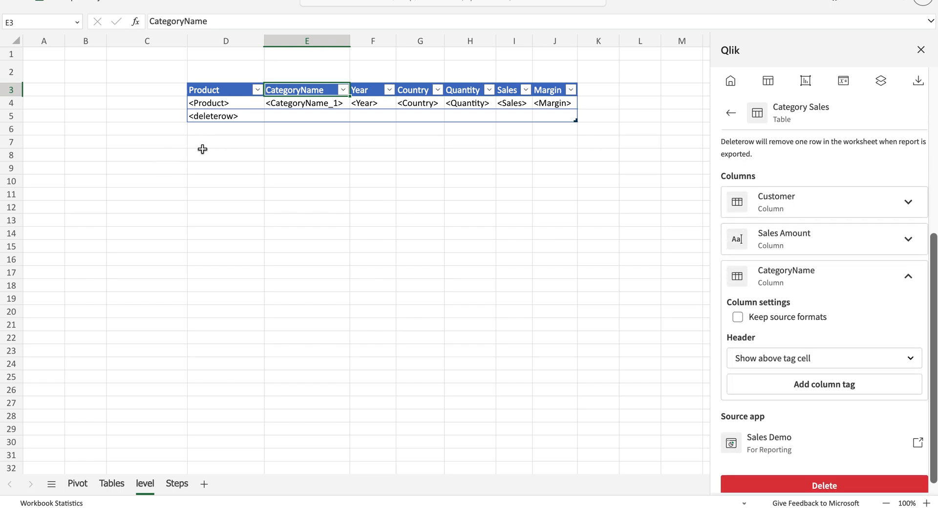
mouse_move(229, 145)
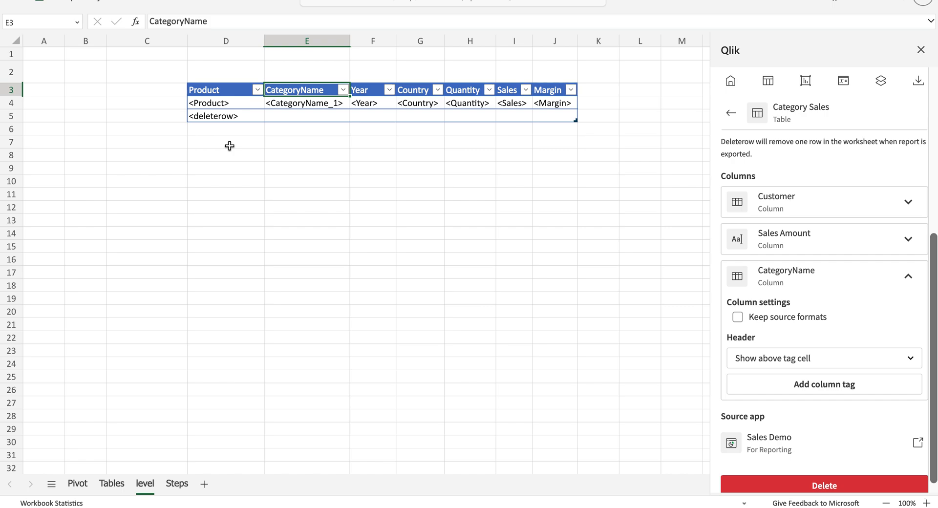
click(917, 81)
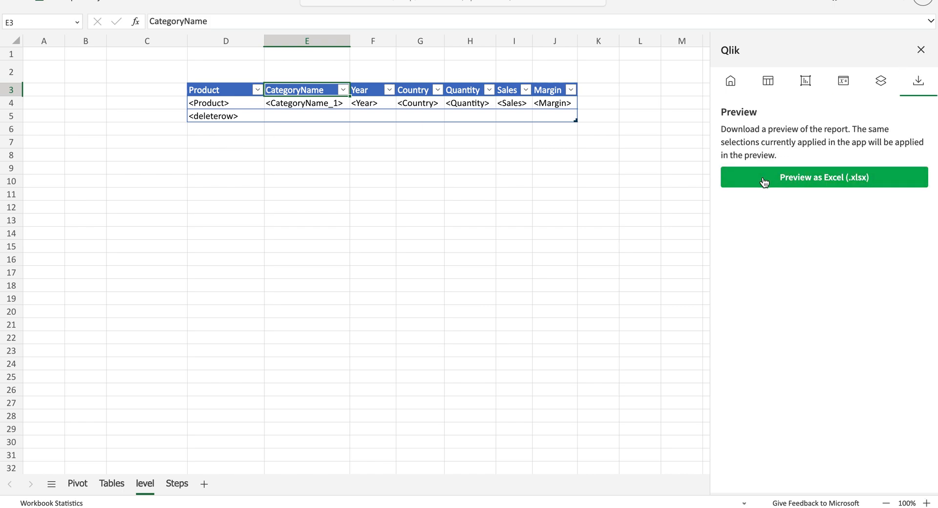
Preview the report as Excel (.xlsx), review the exported product rows, then select cell C9
click(824, 178)
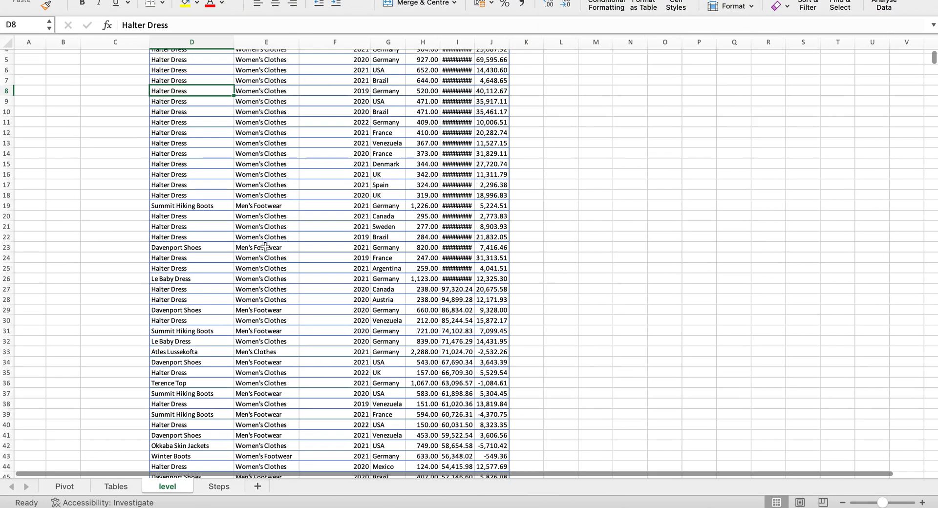
scroll(down, 3)
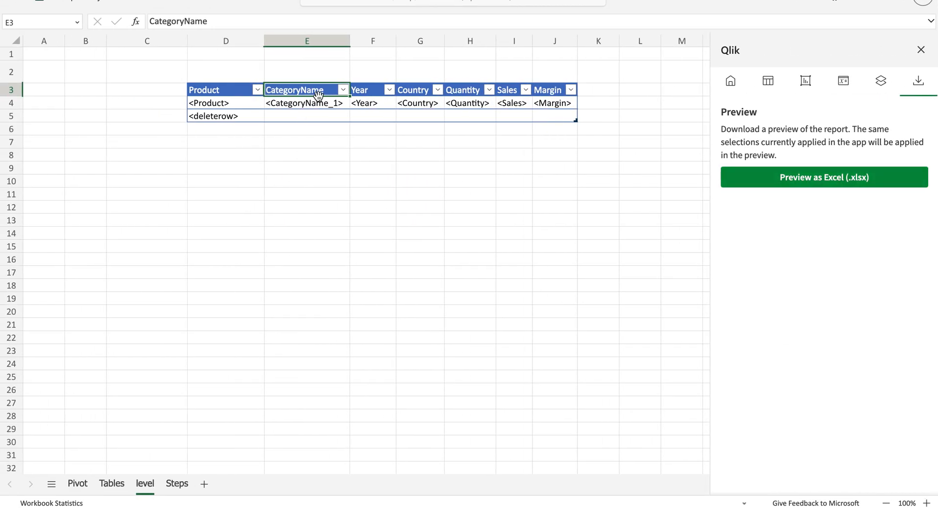
click(147, 71)
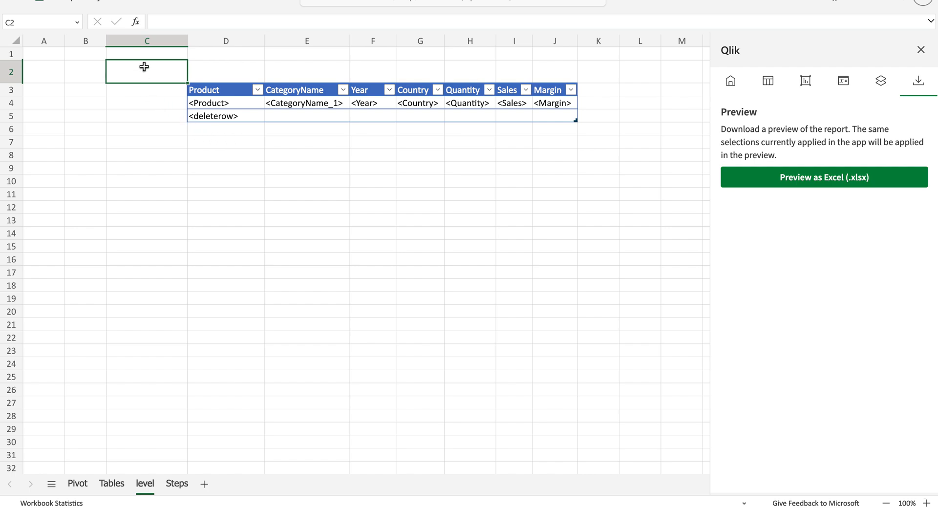
click(226, 70)
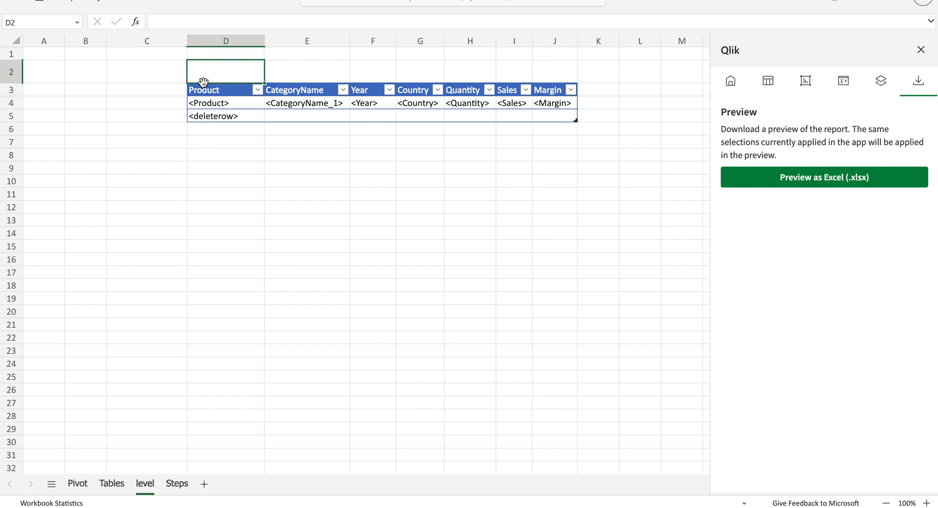
mouse_move(198, 144)
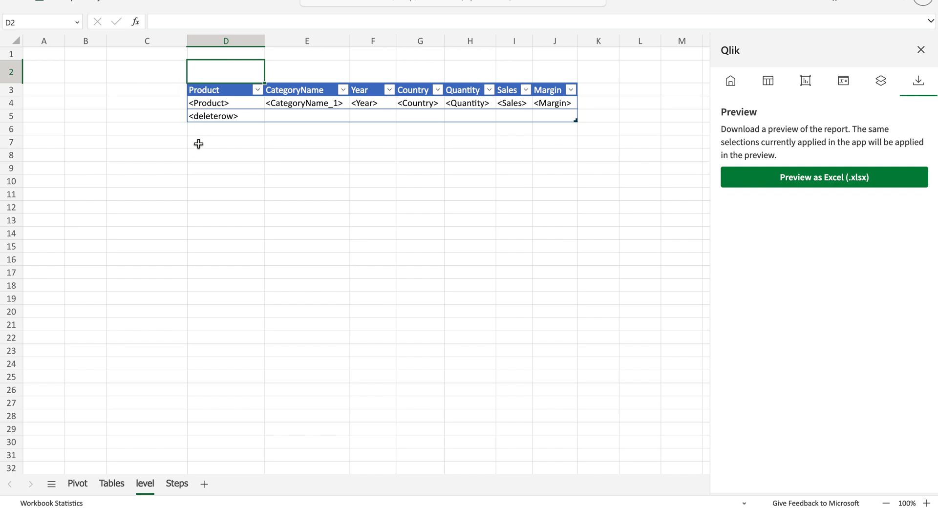
click(147, 70)
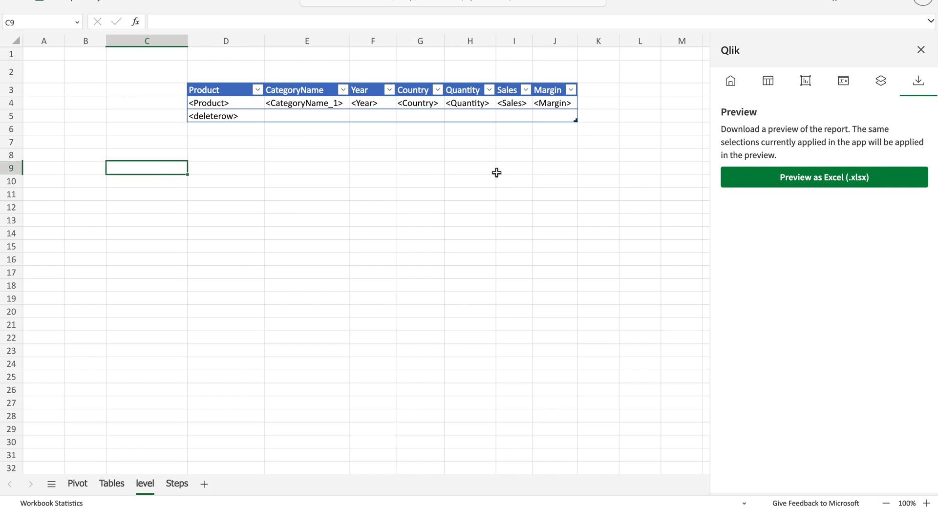
mouse_move(880, 81)
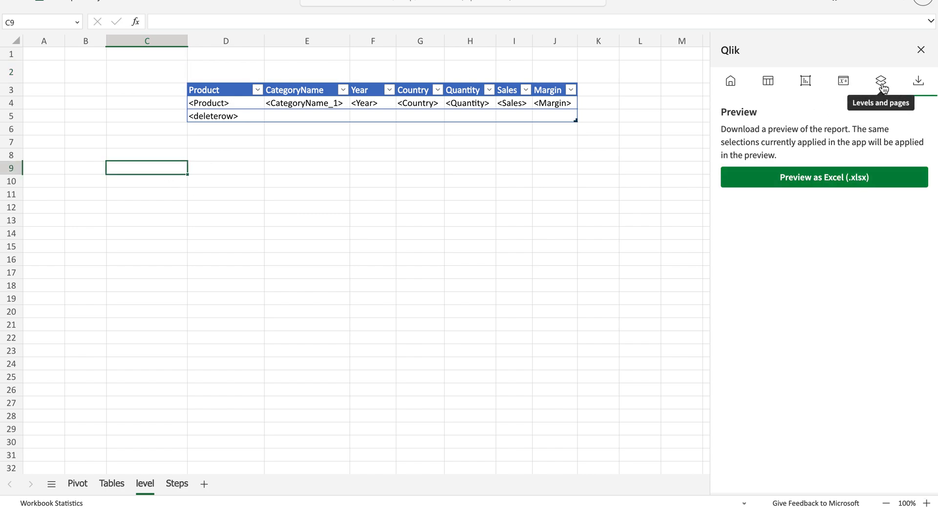
Add a CategoryName level, placing its opening, CategoryName_2 field and closing tags in C9–C11
click(880, 81)
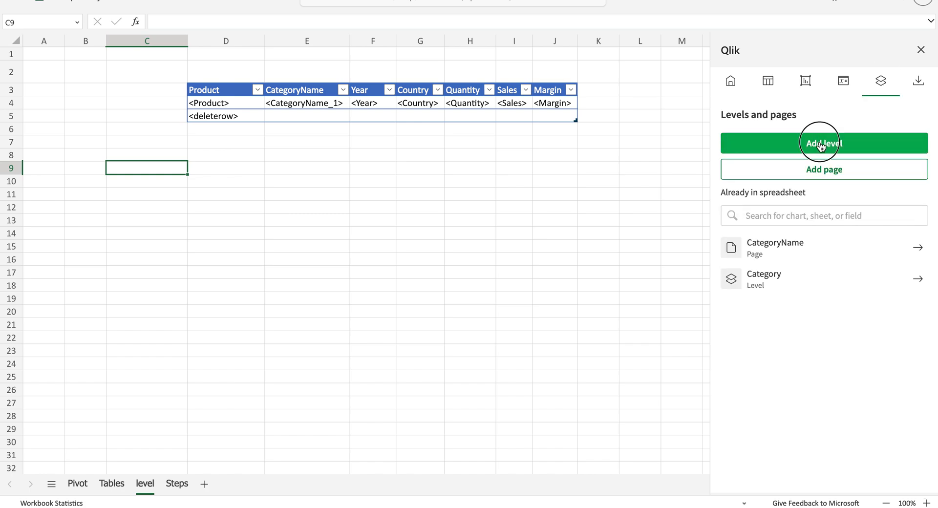
click(824, 143)
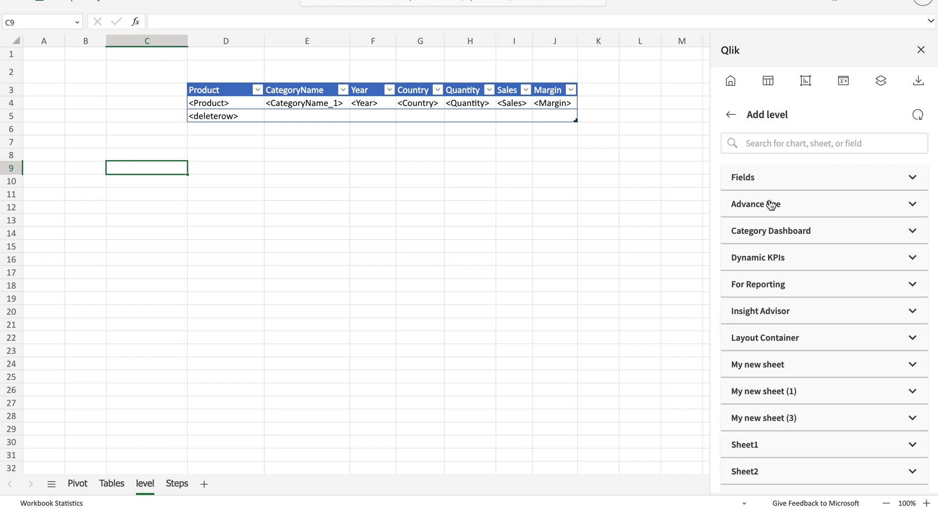
mouse_move(836, 174)
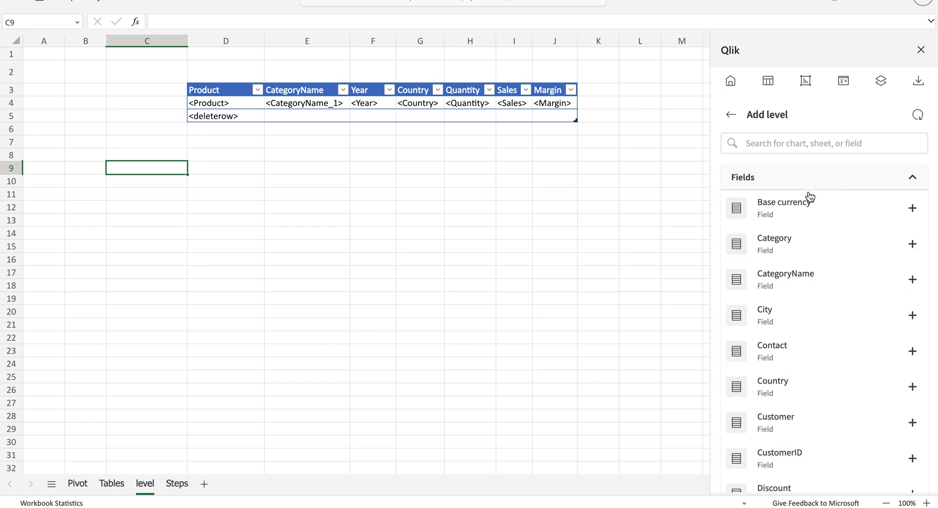
click(824, 143)
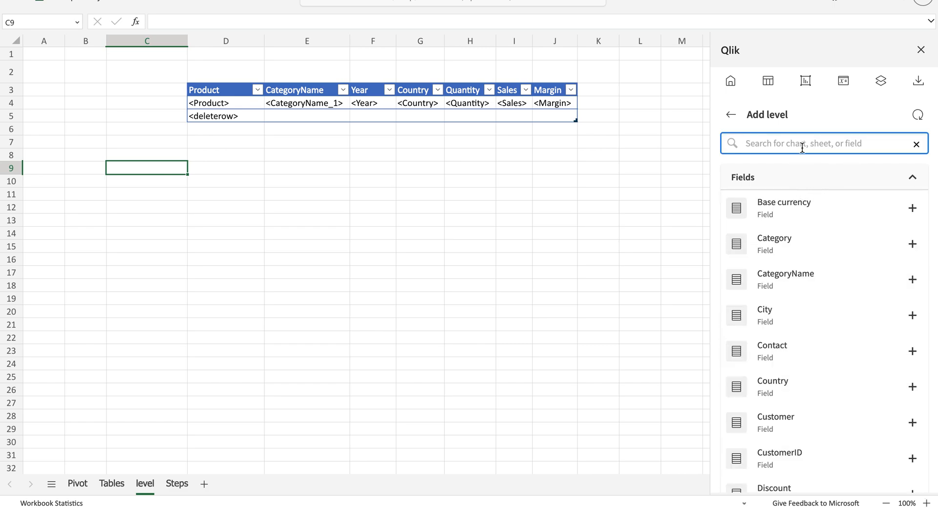
click(912, 280)
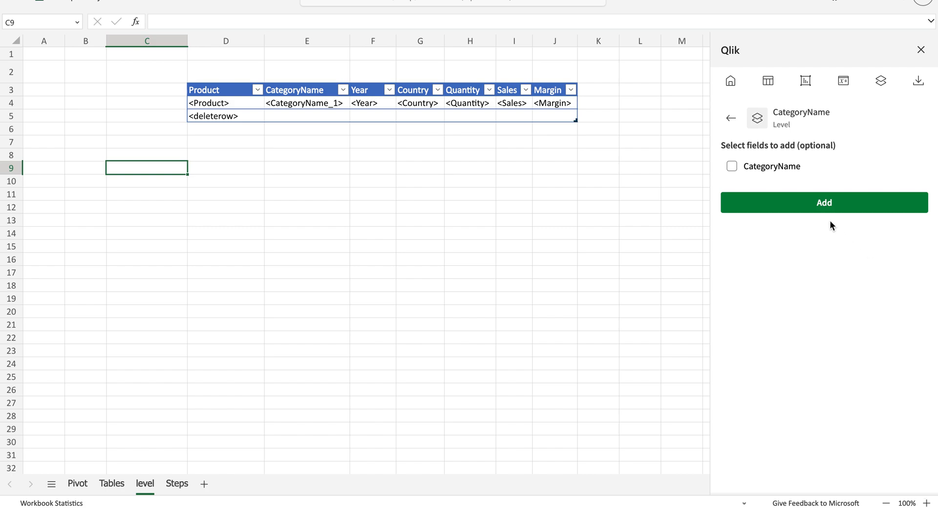
click(823, 202)
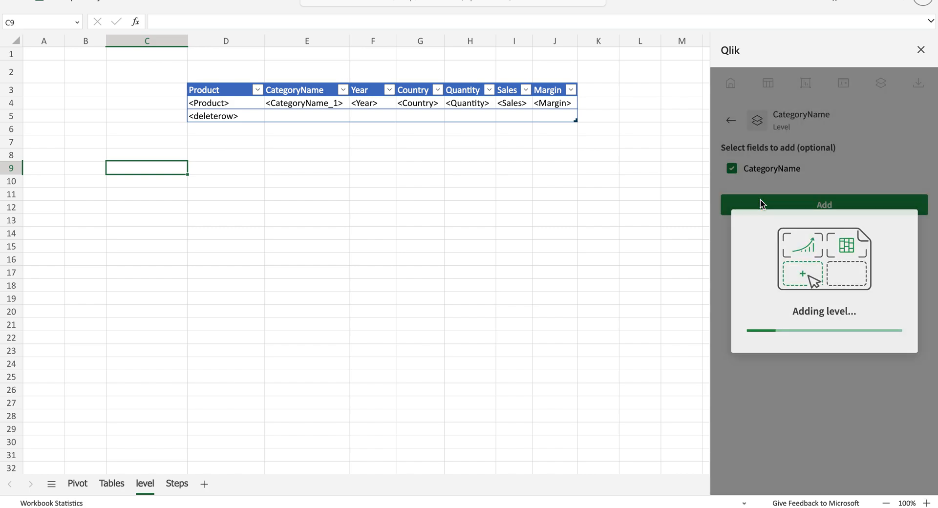
click(824, 205)
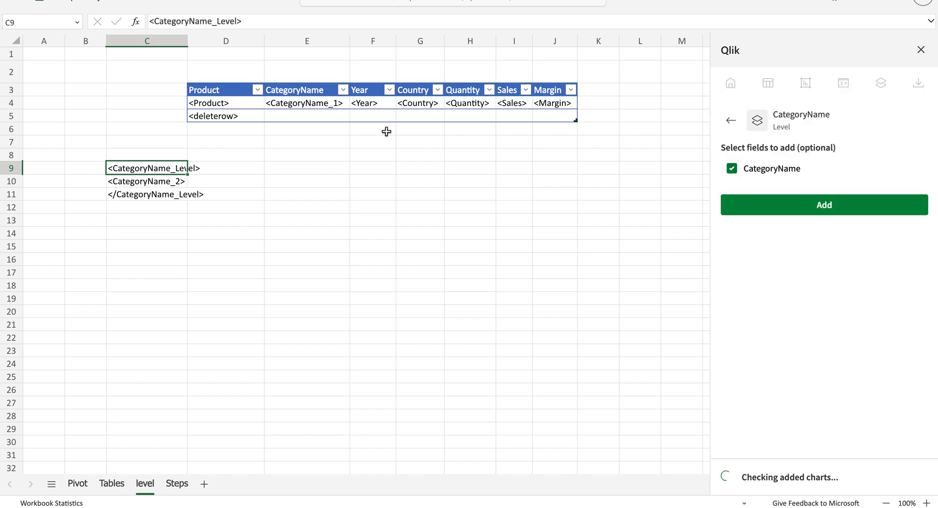
click(146, 181)
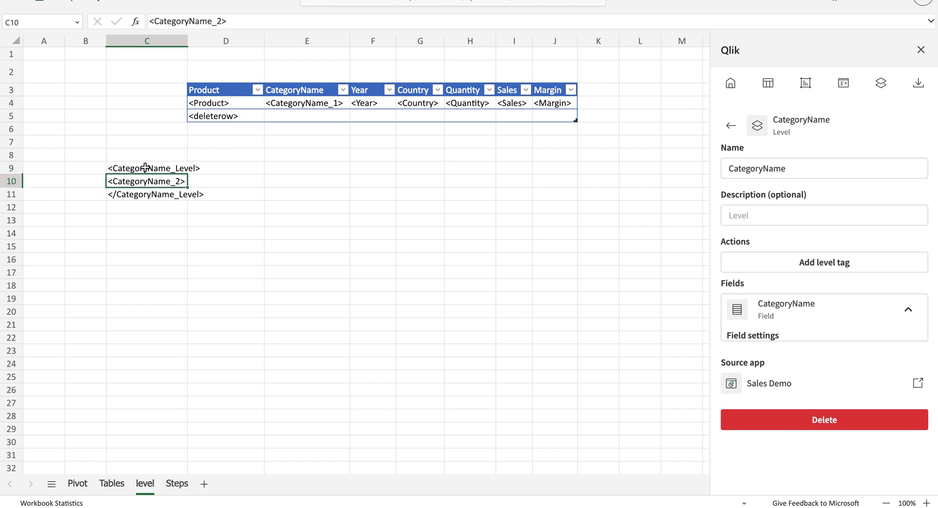
click(147, 168)
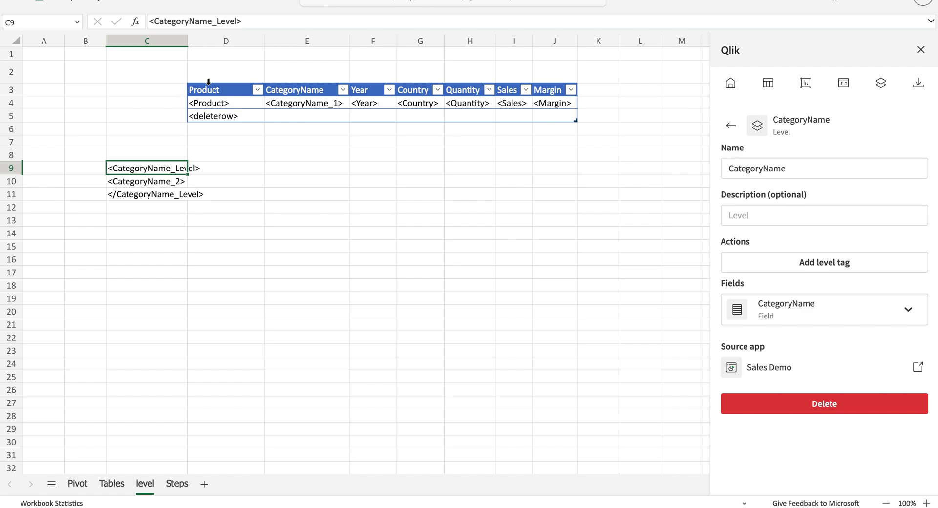
Move the opening level tag to C1 and the CategoryName_2 tag into row 2 above the table
key(ctrl+c)
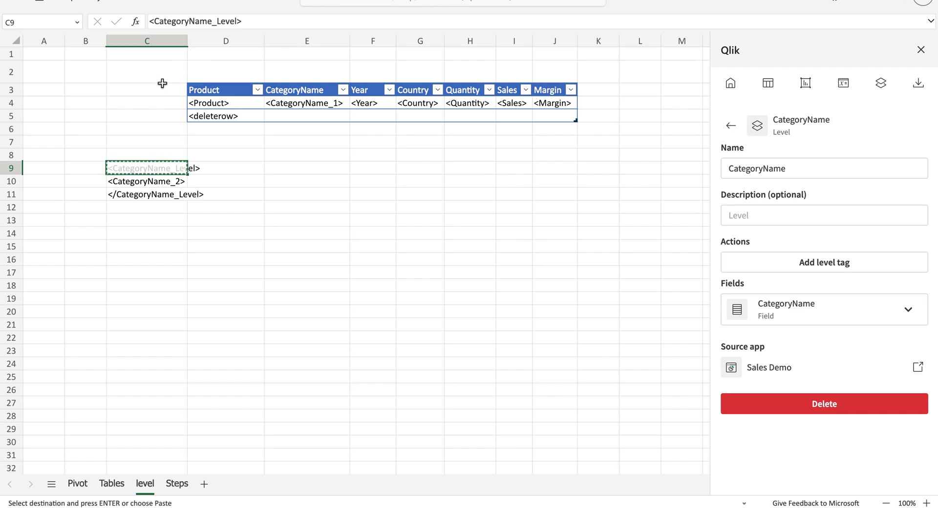
click(146, 54)
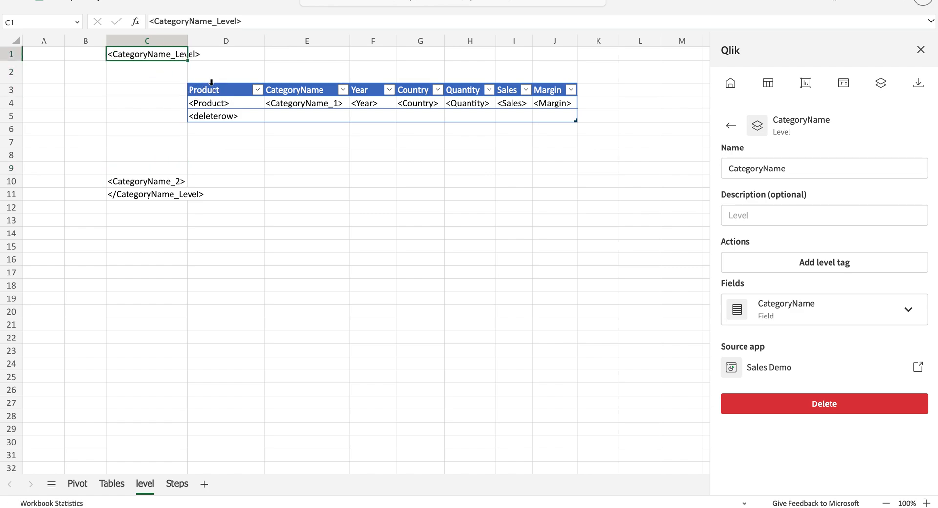
click(147, 207)
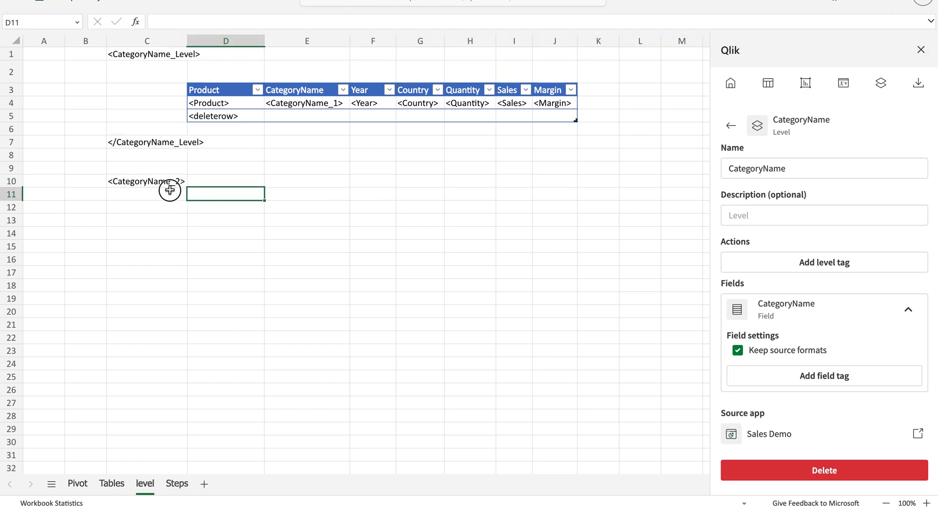
click(147, 181)
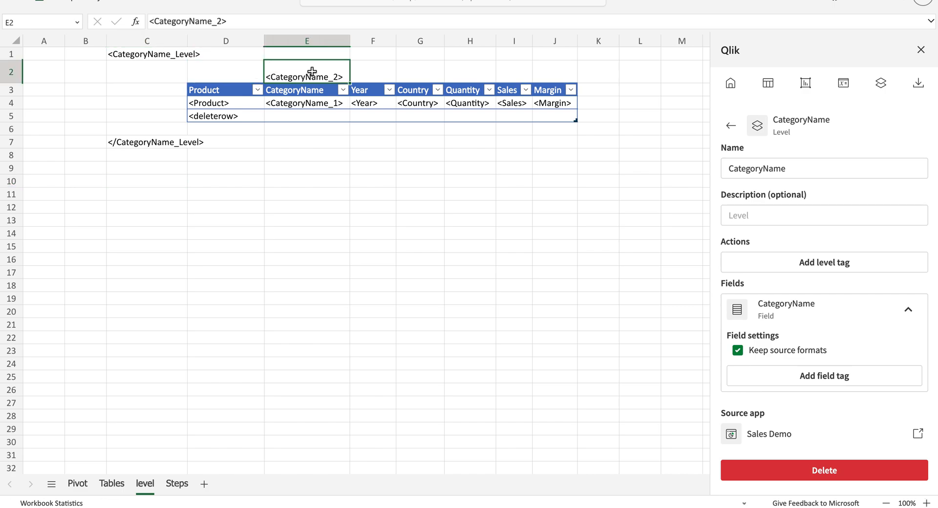
drag(307, 76, 419, 76)
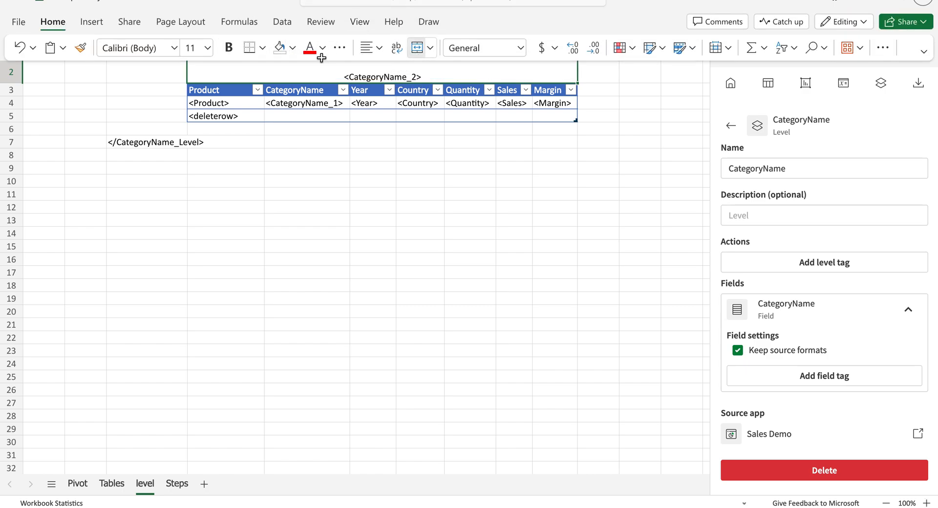
Give the CategoryName_2 title a yellow fill, bold text and a larger font size
click(292, 48)
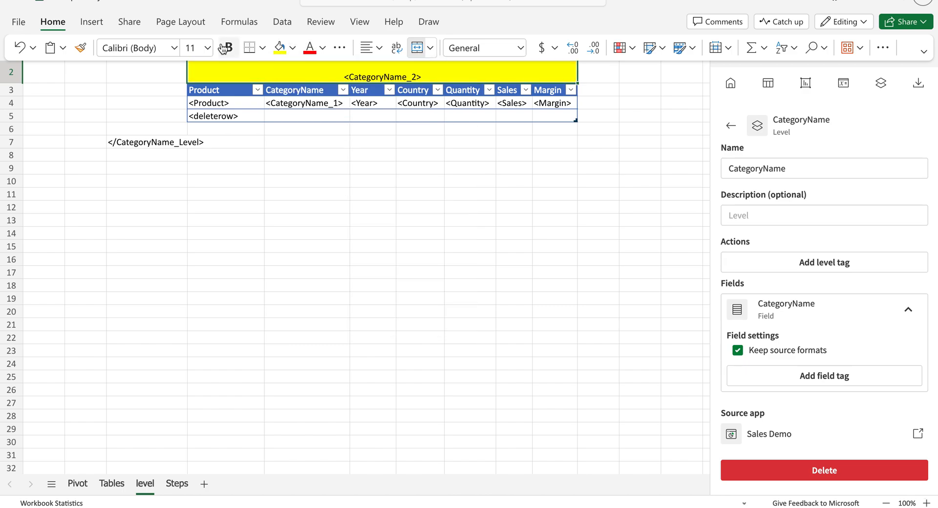
click(207, 48)
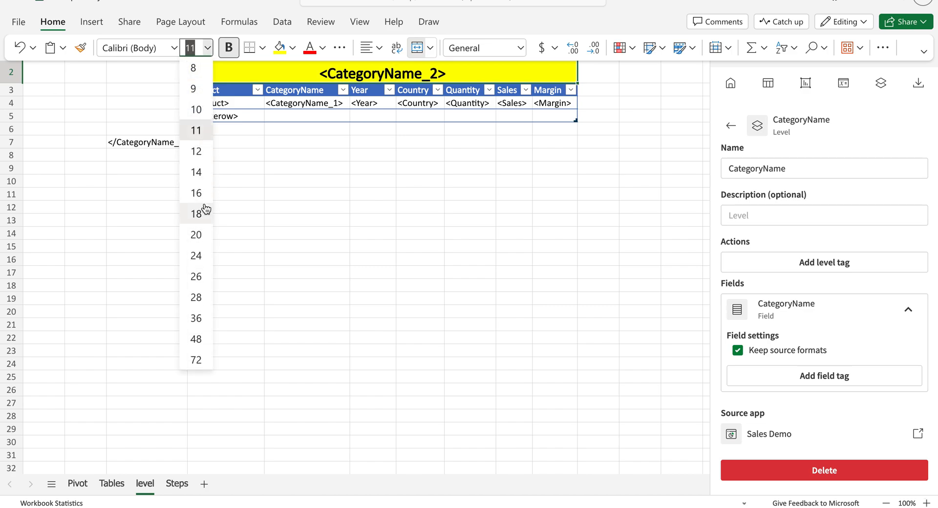
click(373, 233)
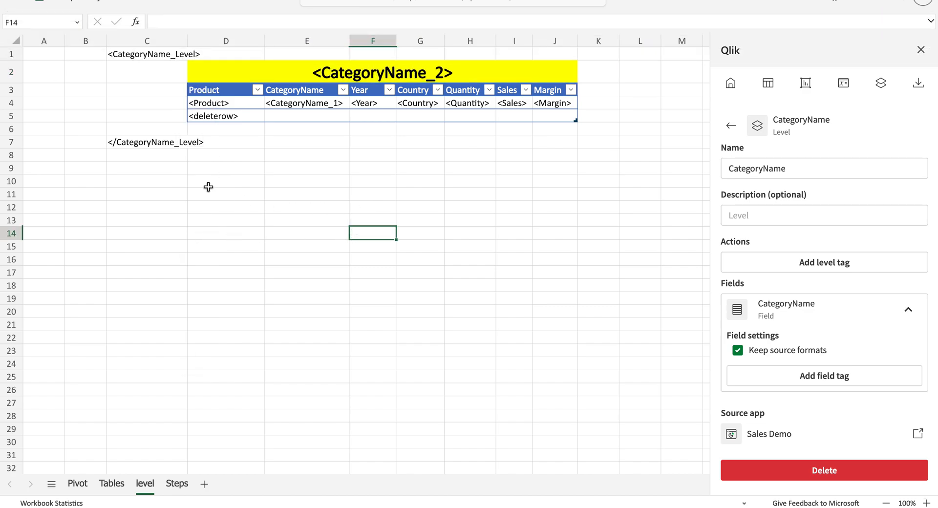
click(226, 181)
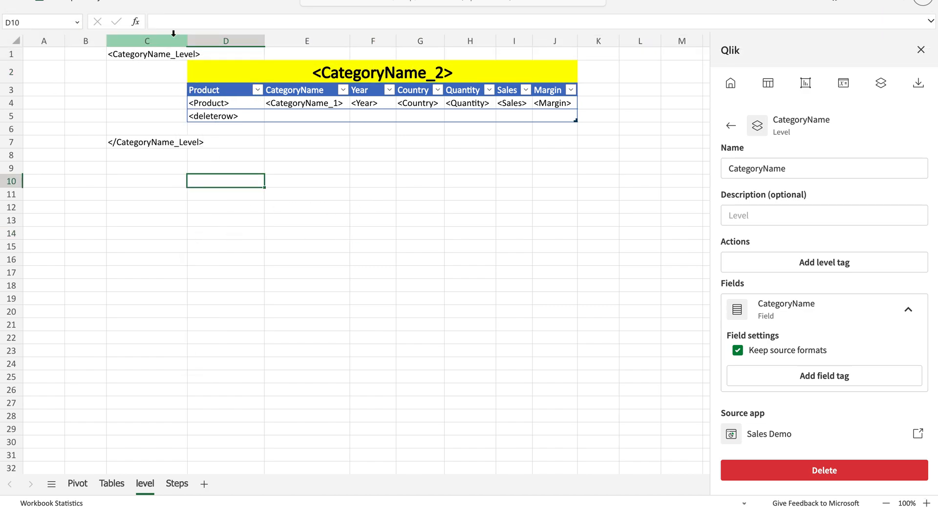
Check the opening and closing CategoryName_Level tags in cells C1 and below the table
click(147, 53)
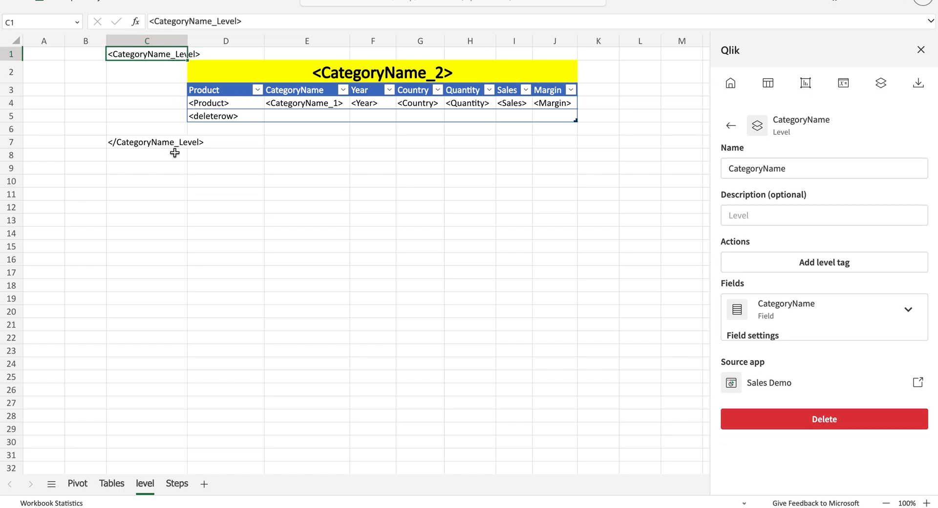
click(147, 142)
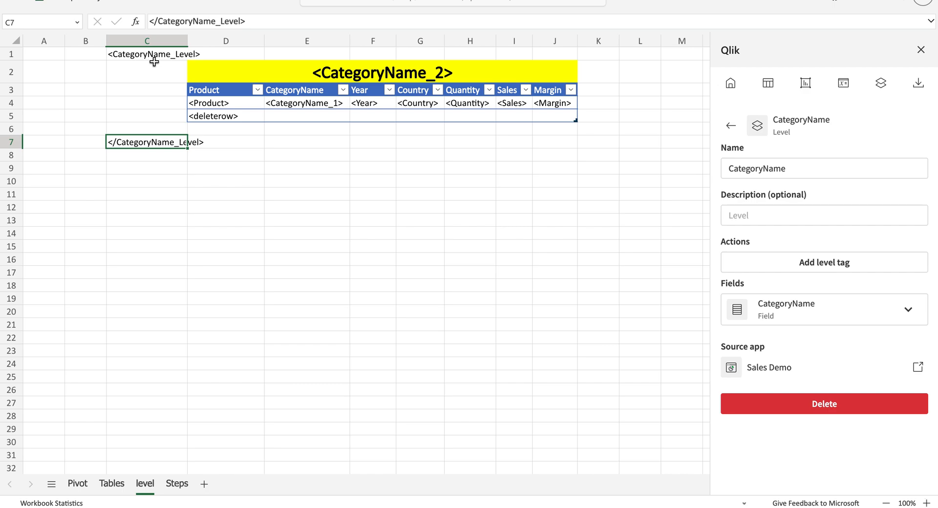
click(146, 54)
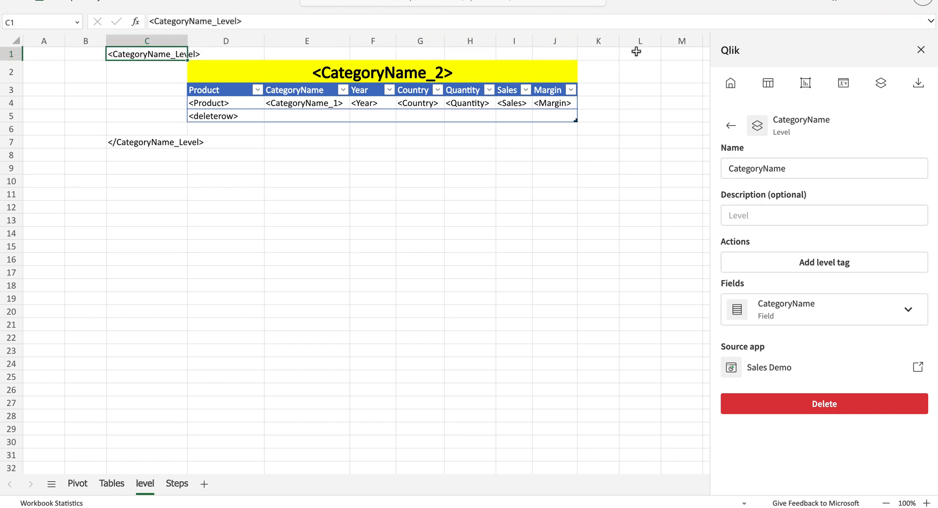
click(639, 53)
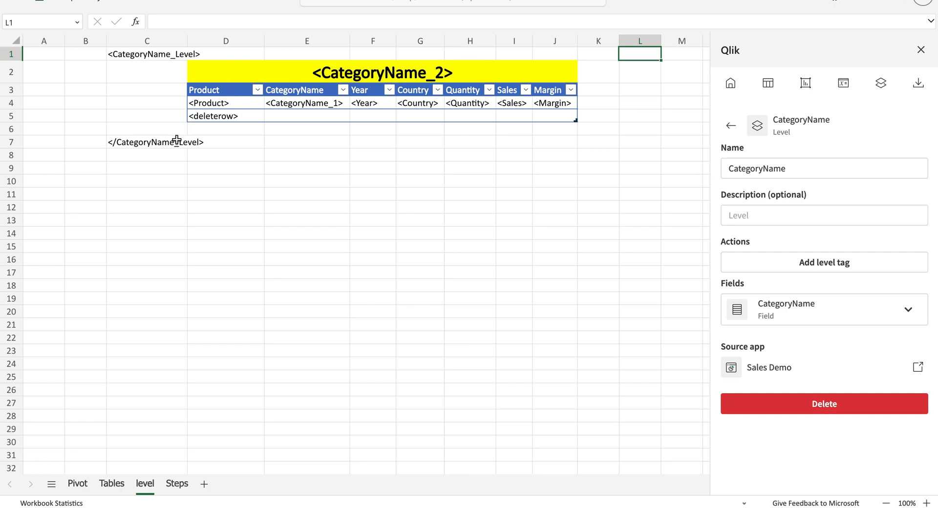
click(513, 128)
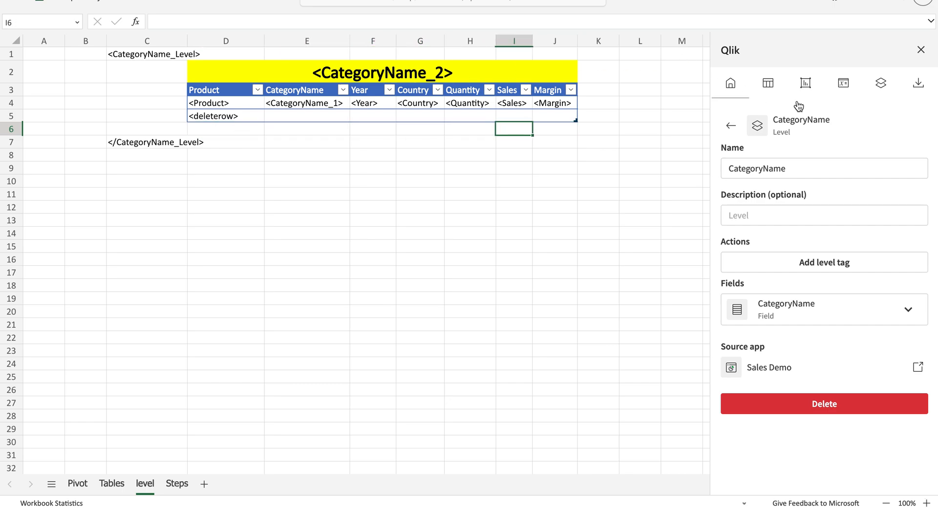
Generate a Preview as Excel (.xlsx) of the banner-titled report and save the file
click(917, 83)
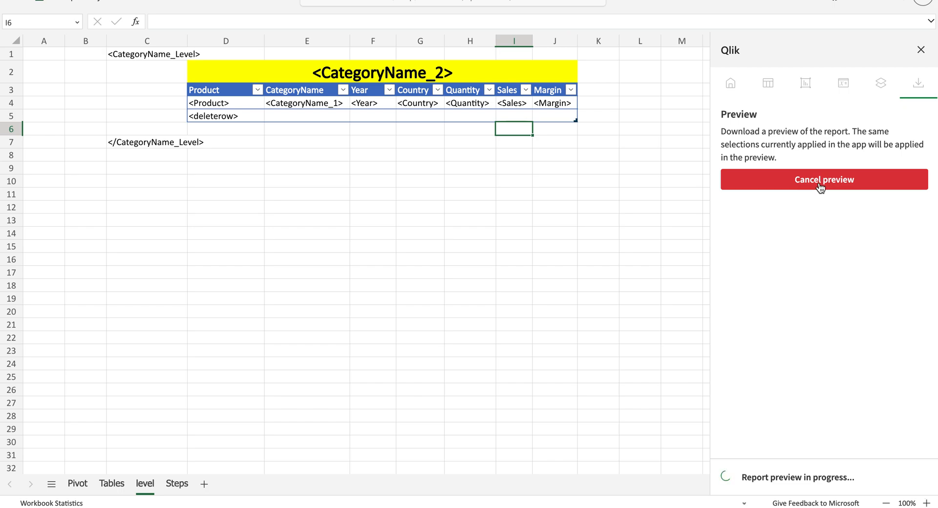
click(307, 103)
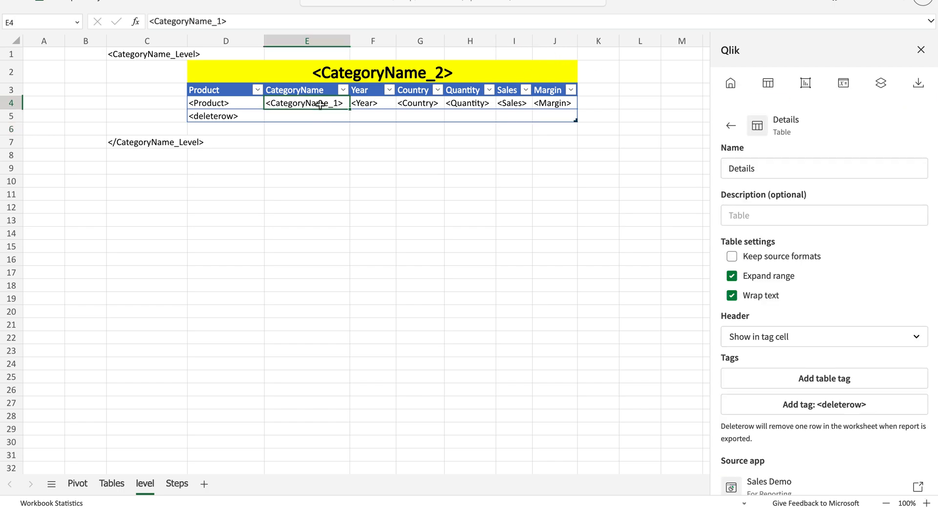
scroll(down, 3)
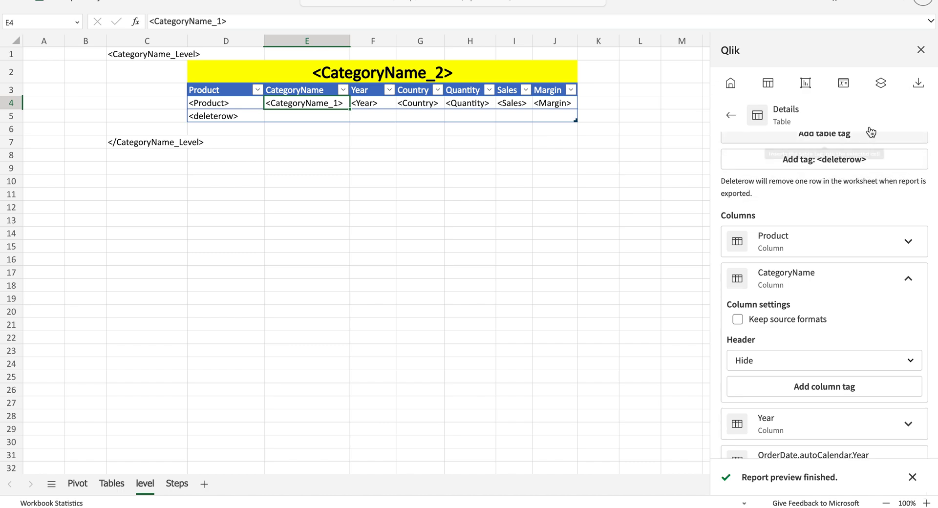
click(914, 83)
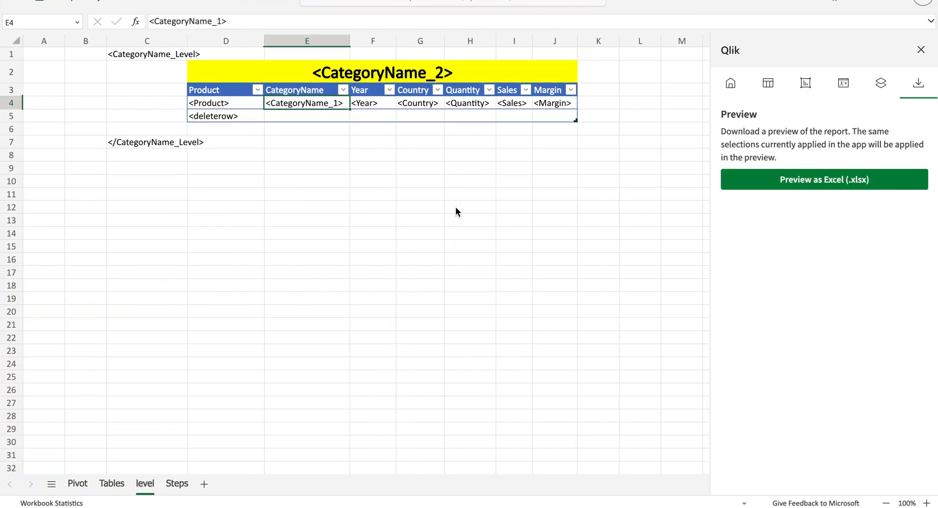
click(824, 179)
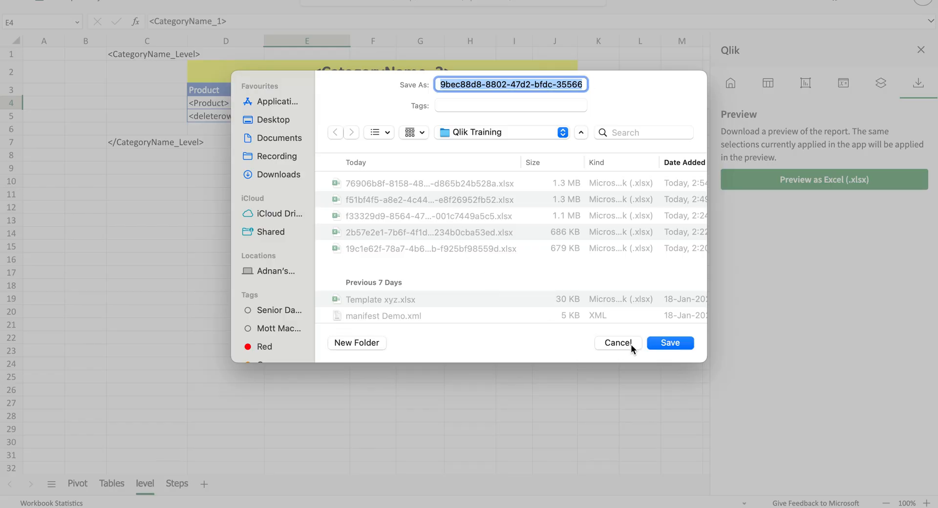
click(669, 343)
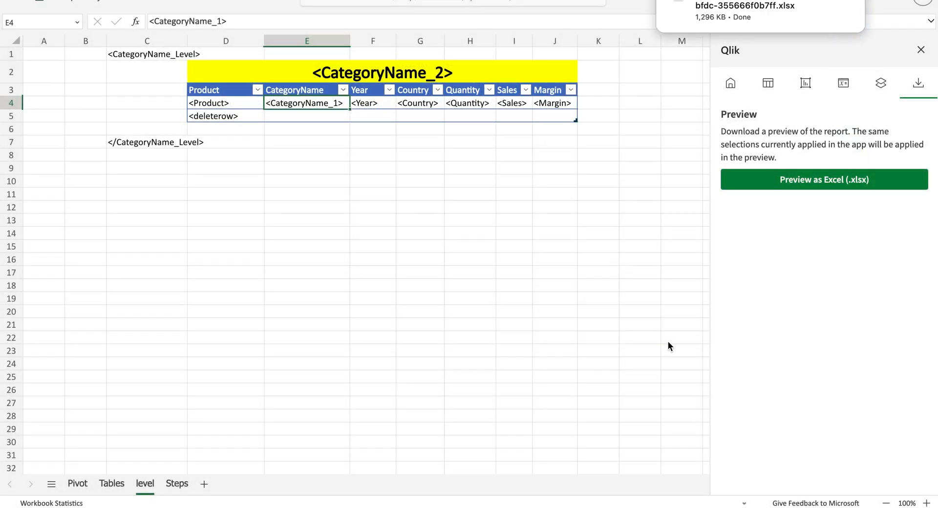
mouse_move(764, 39)
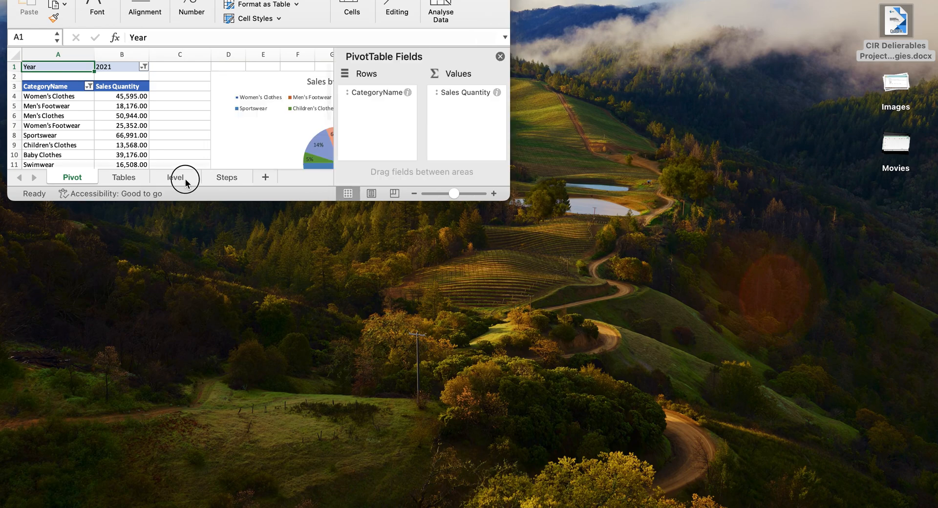
Open the preview's level sheet and scroll through each category's yellow-titled product table
click(175, 177)
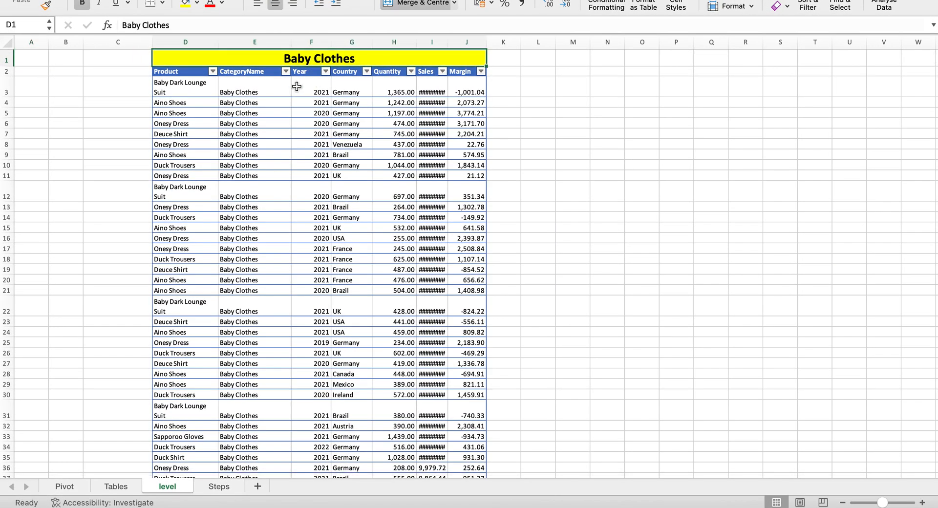
scroll(down, 3)
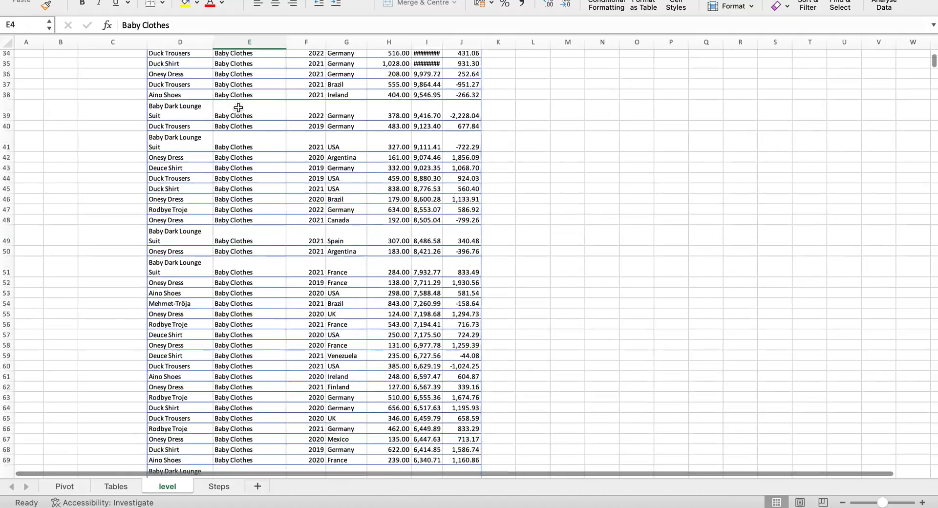
scroll(down, 3)
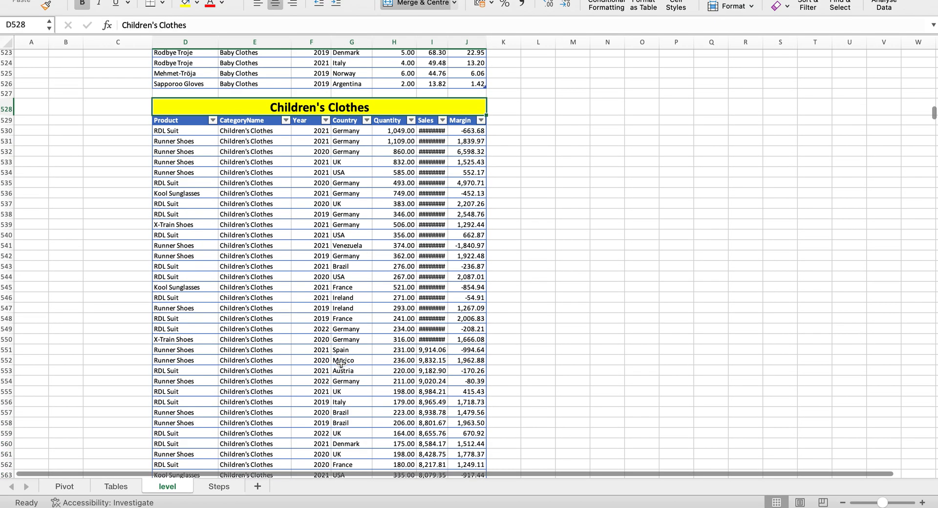
scroll(down, 3)
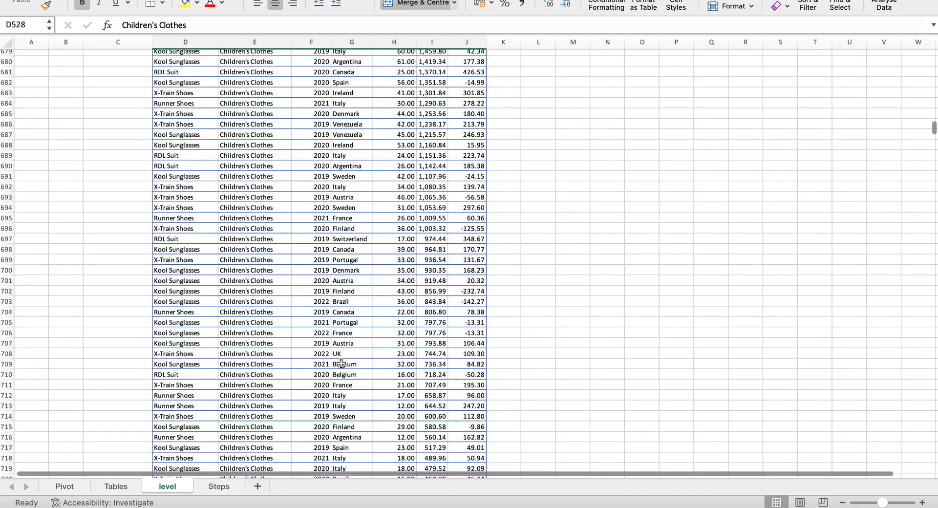
scroll(down, 3)
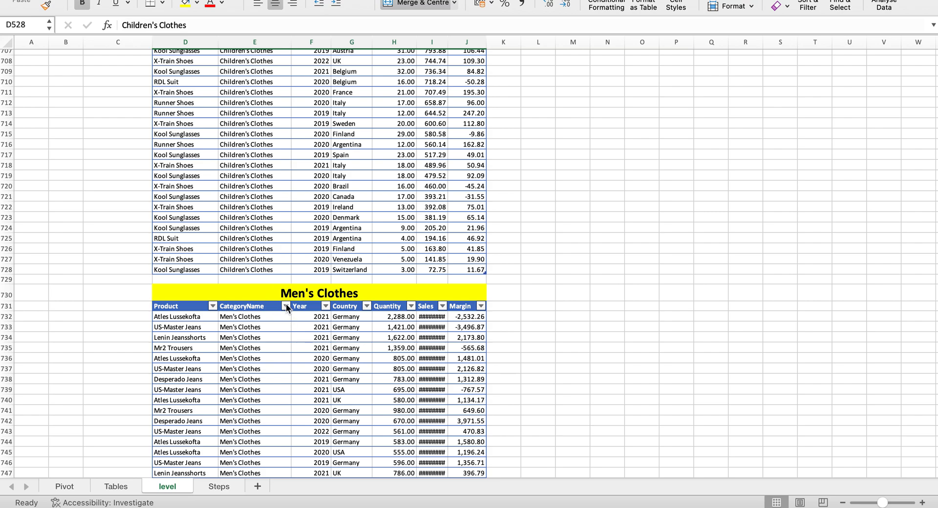
mouse_move(245, 381)
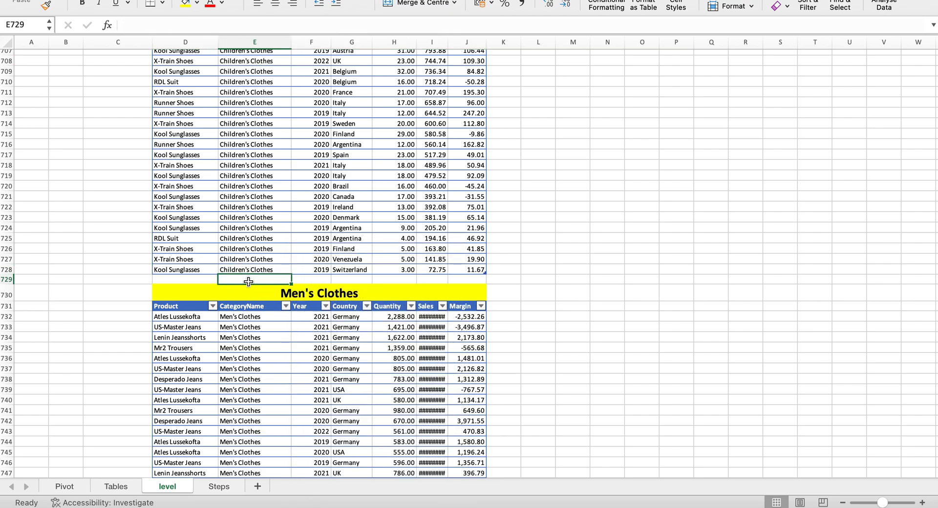
click(254, 258)
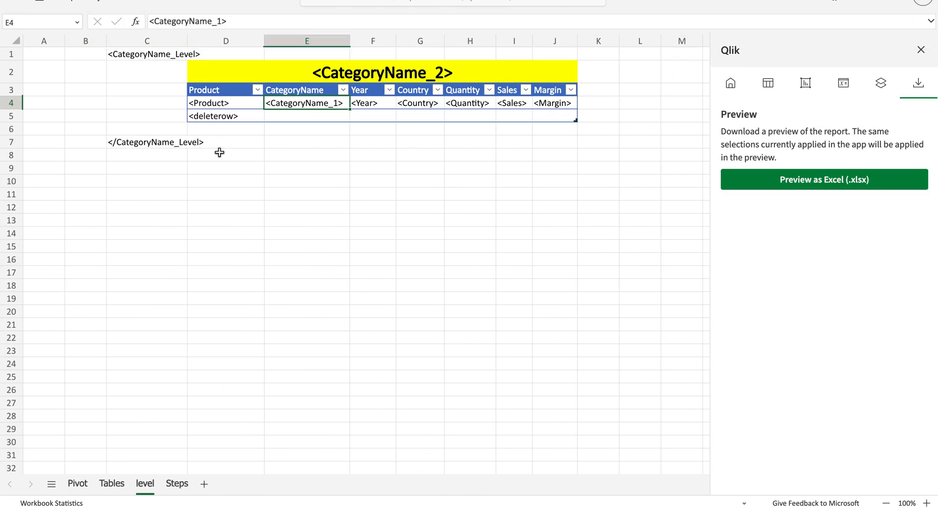
Download a report preview and scroll through the category tables repeating down one sheet
click(153, 53)
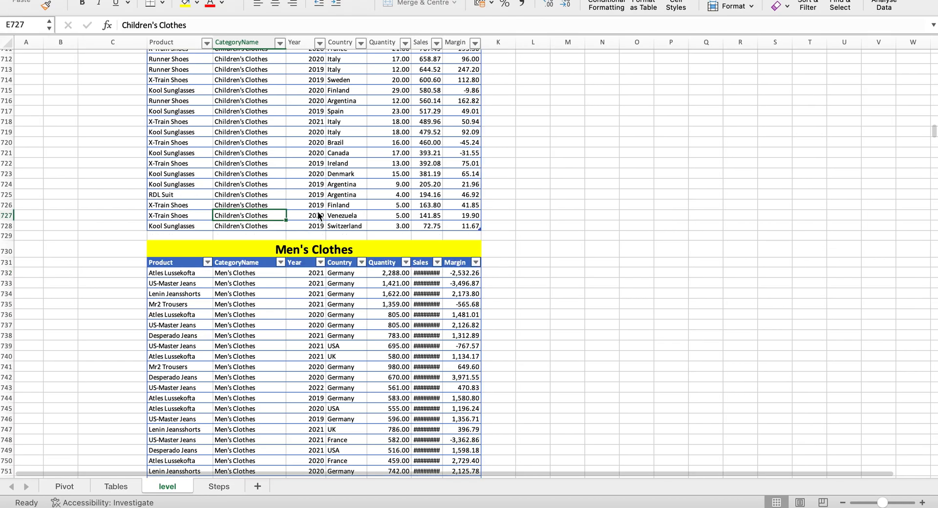
scroll(down, 3)
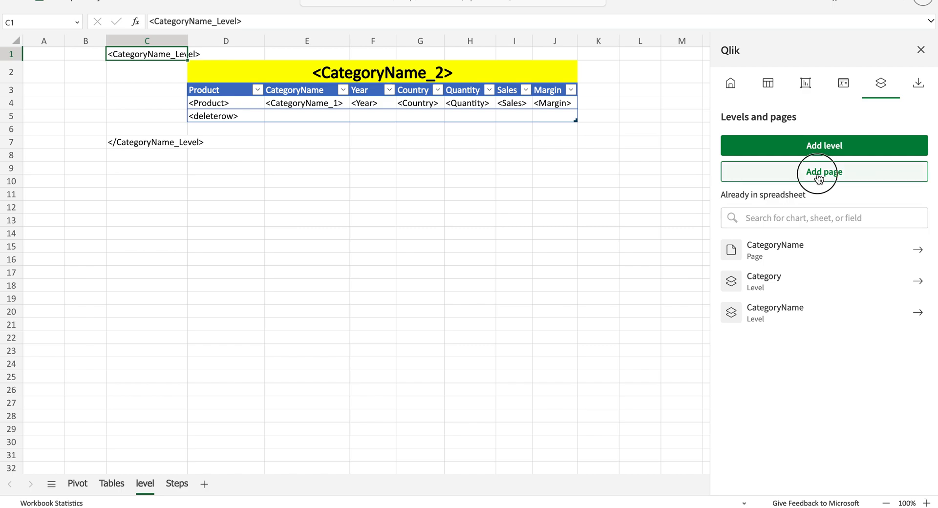
Add a CategoryName page from the Fields list, then select the yellow title cell D2
click(823, 172)
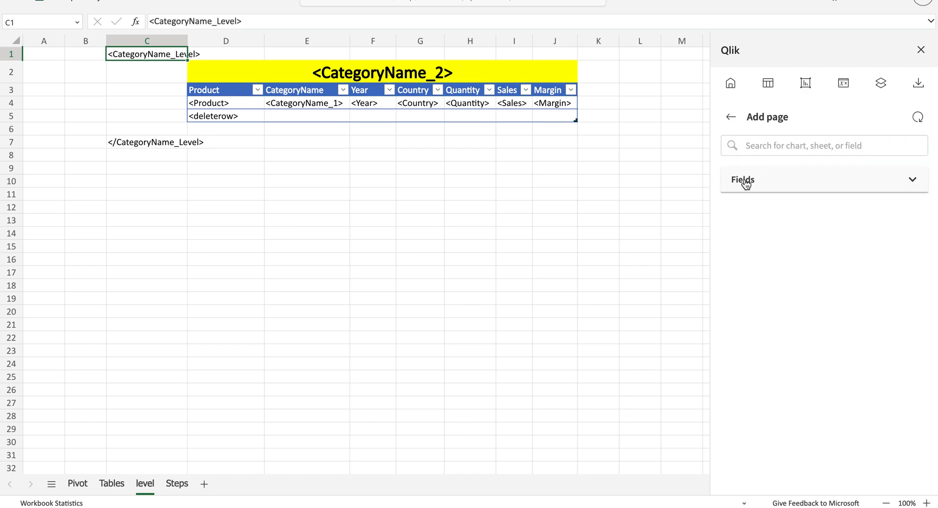
click(742, 179)
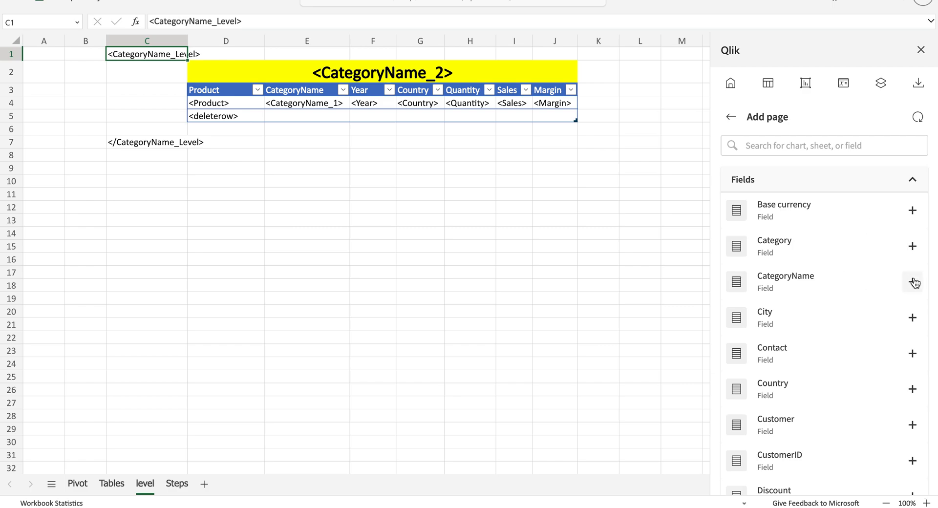
click(912, 281)
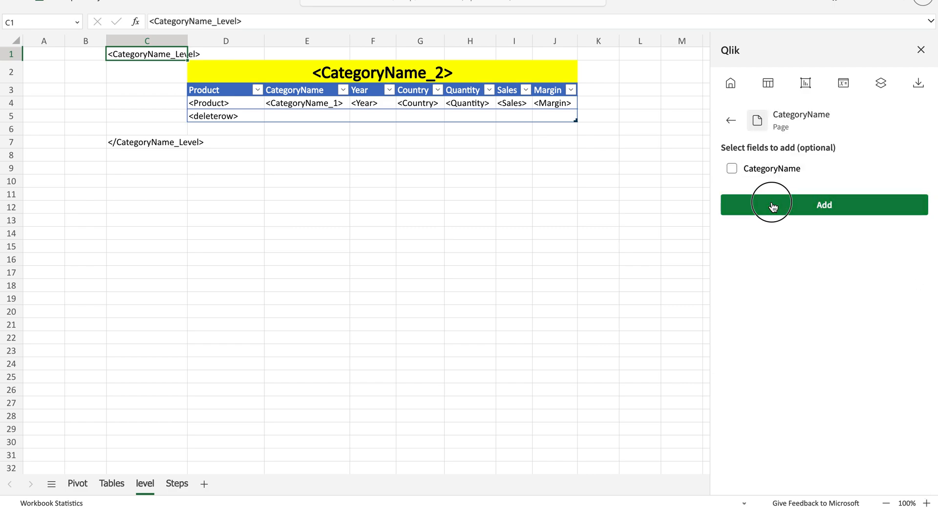
click(824, 205)
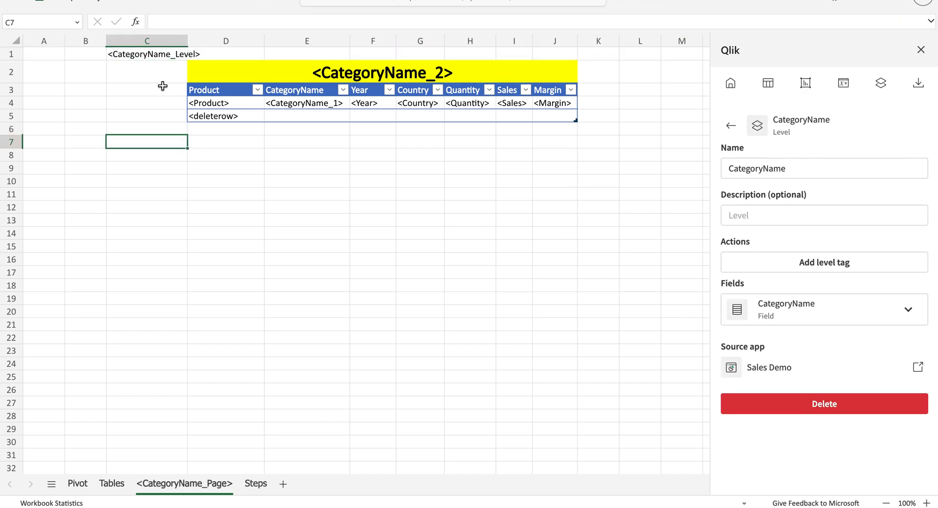
click(307, 219)
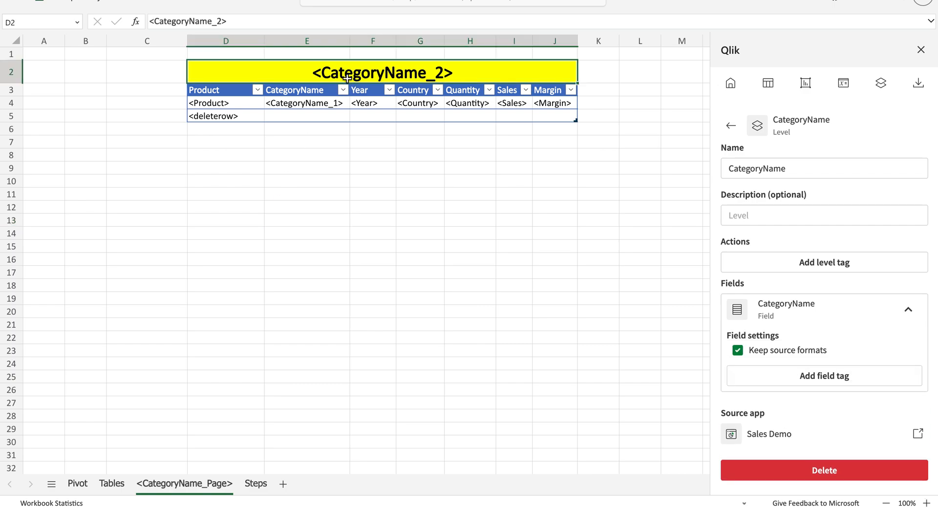
mouse_move(781, 198)
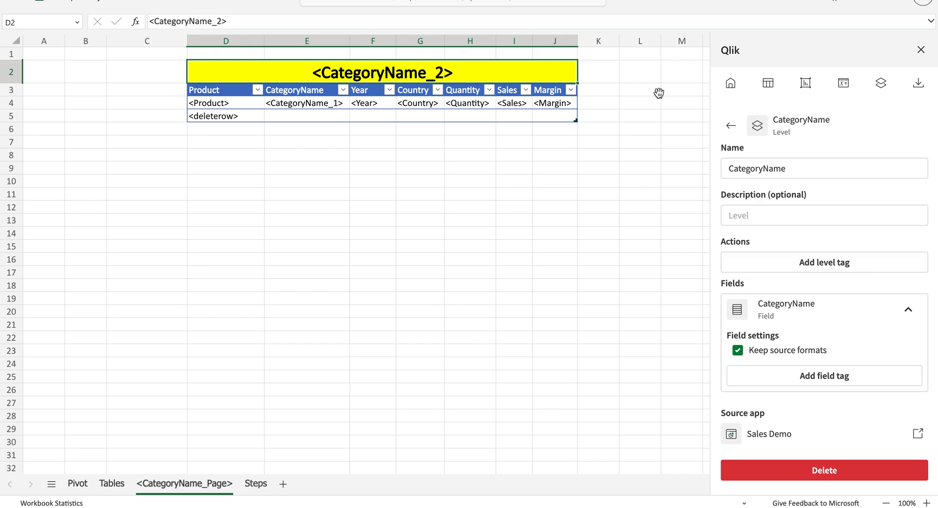
Insert the CategoryName page's field tag into yellow title cell D2, making it <CategoryName_3>
click(731, 126)
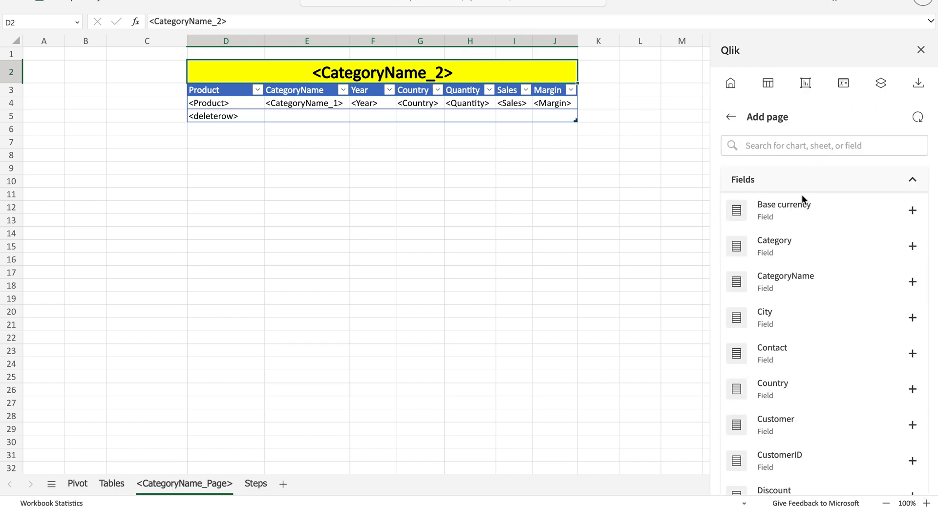
click(881, 83)
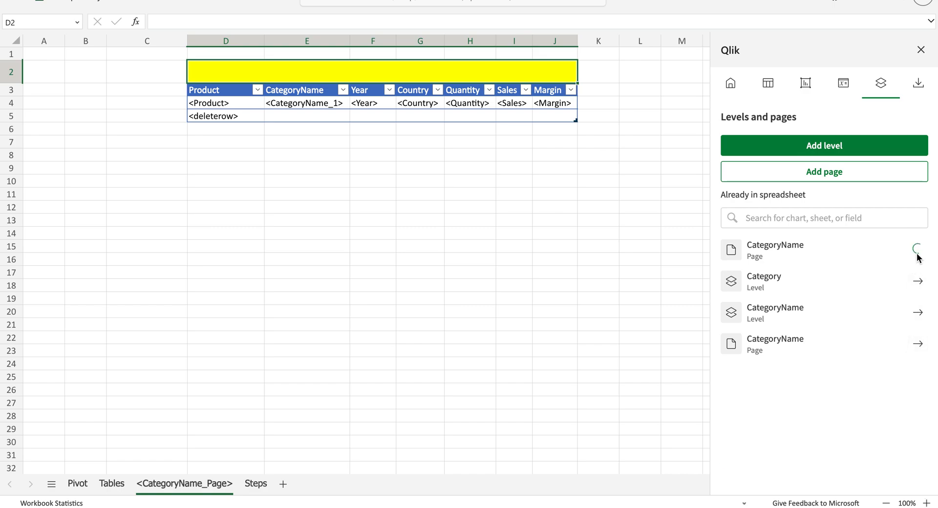
click(919, 343)
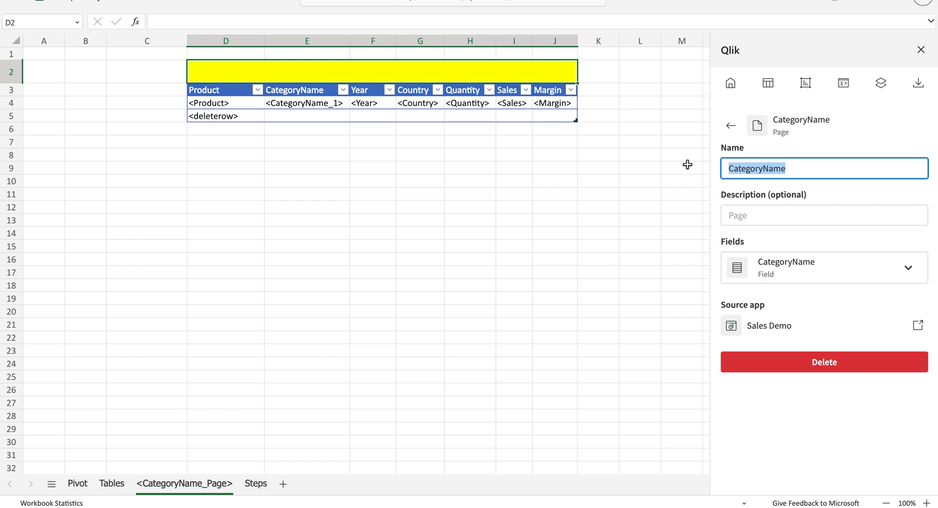
click(907, 268)
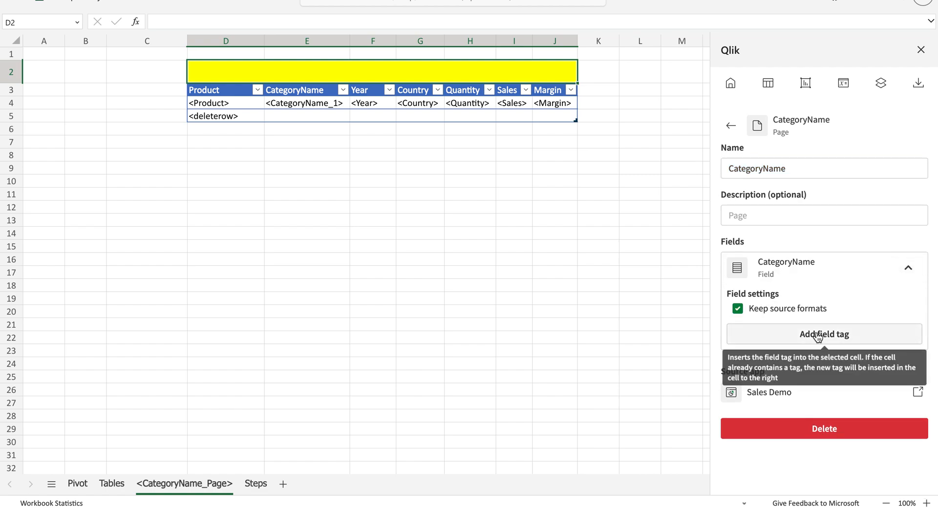
click(823, 335)
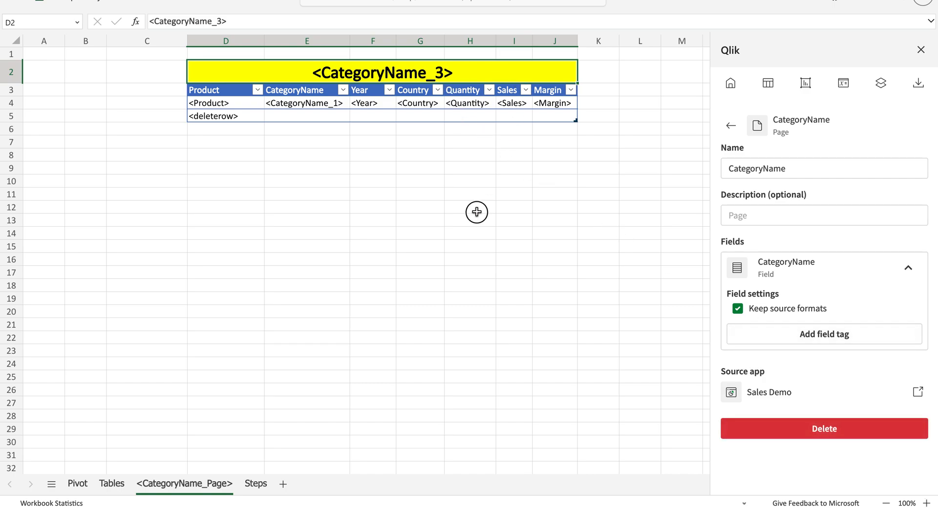
click(470, 207)
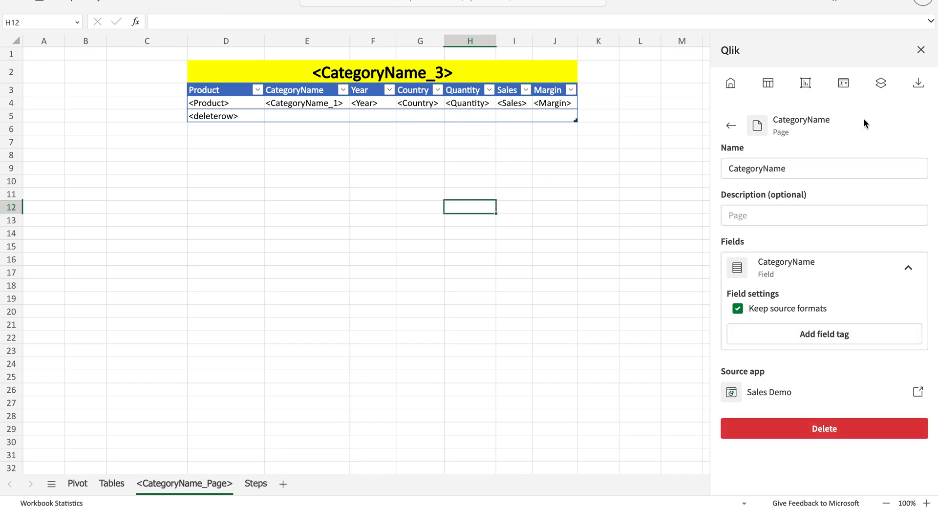
click(917, 82)
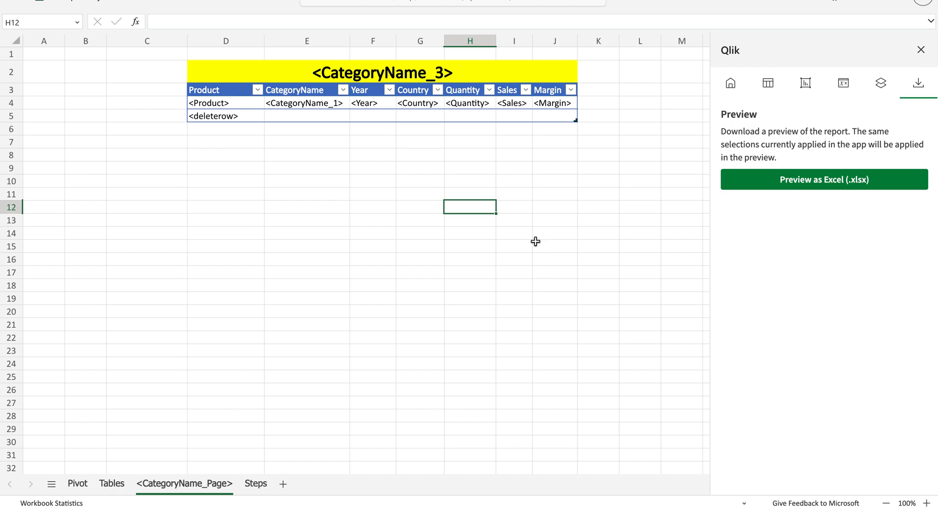
Save the Excel preview and view its Baby Clothes, Men's Clothes, Swimwear and Women's Clothes sheets
click(823, 179)
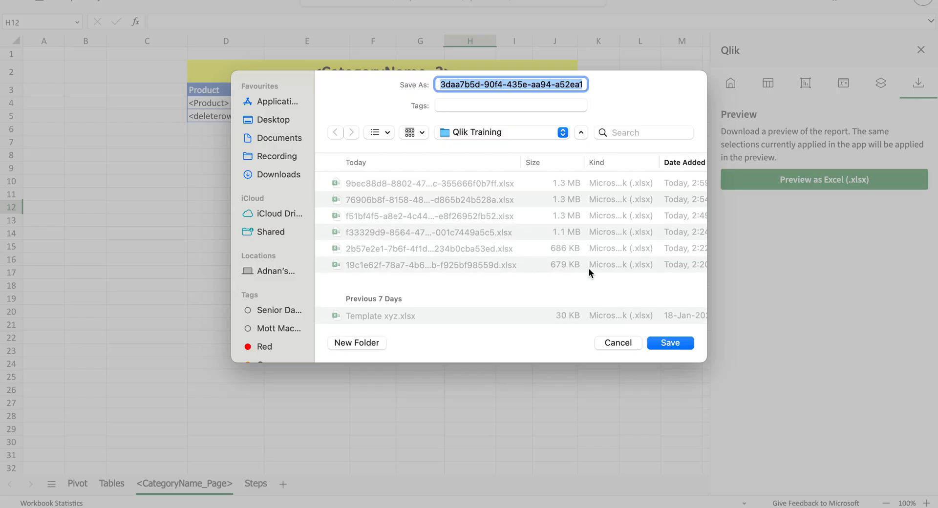
click(669, 342)
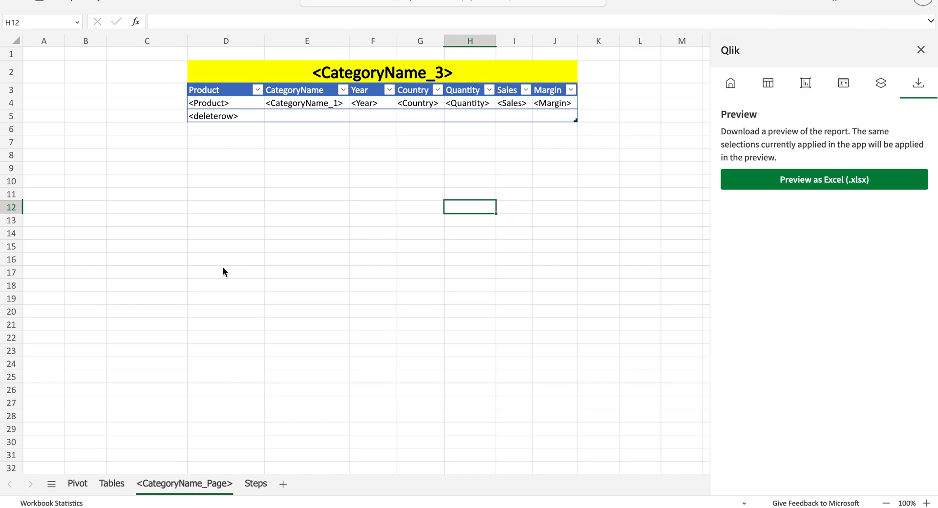
mouse_move(59, 70)
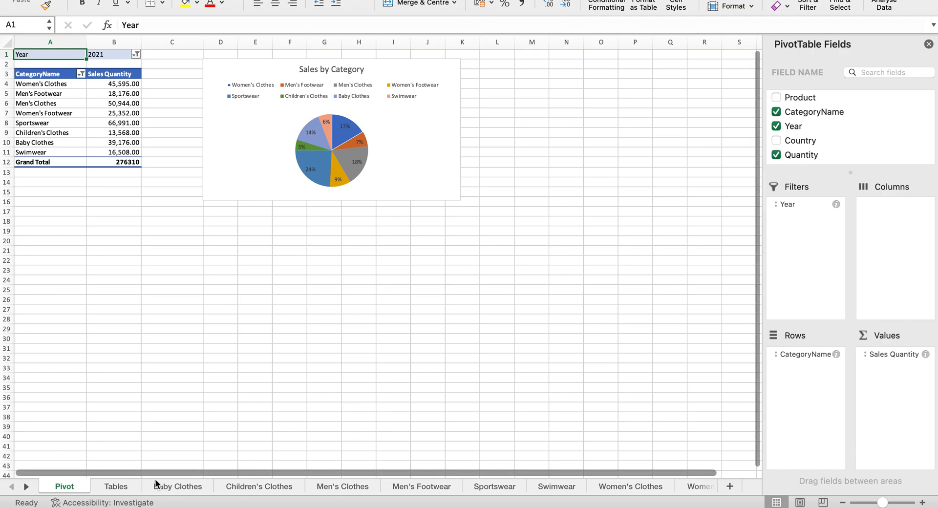
click(178, 486)
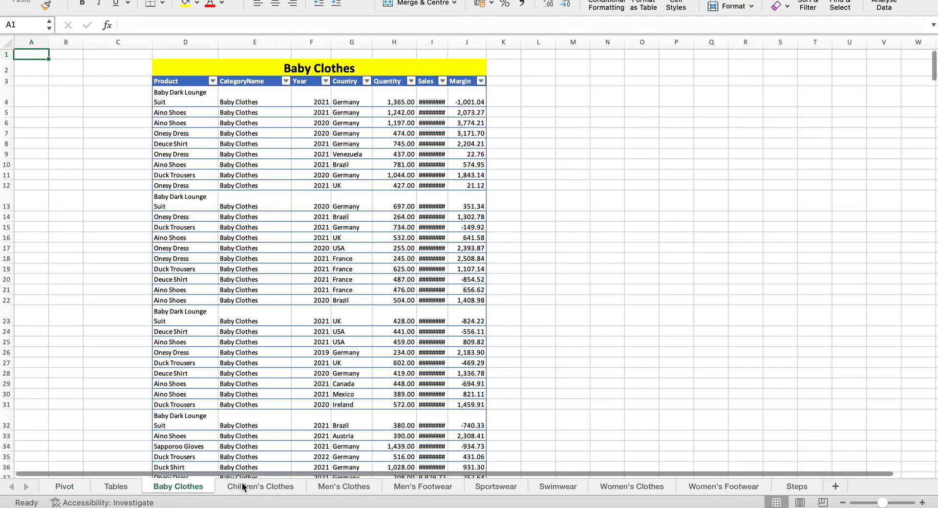
click(343, 486)
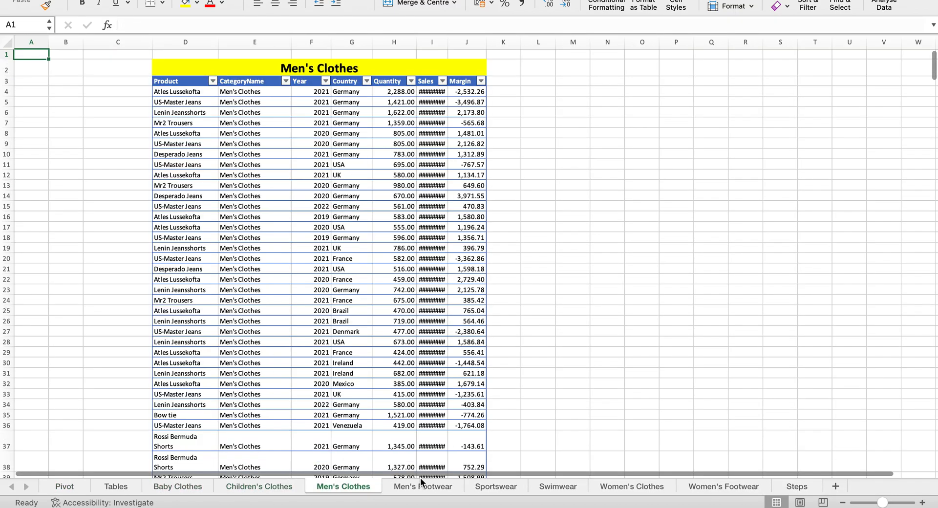
click(557, 486)
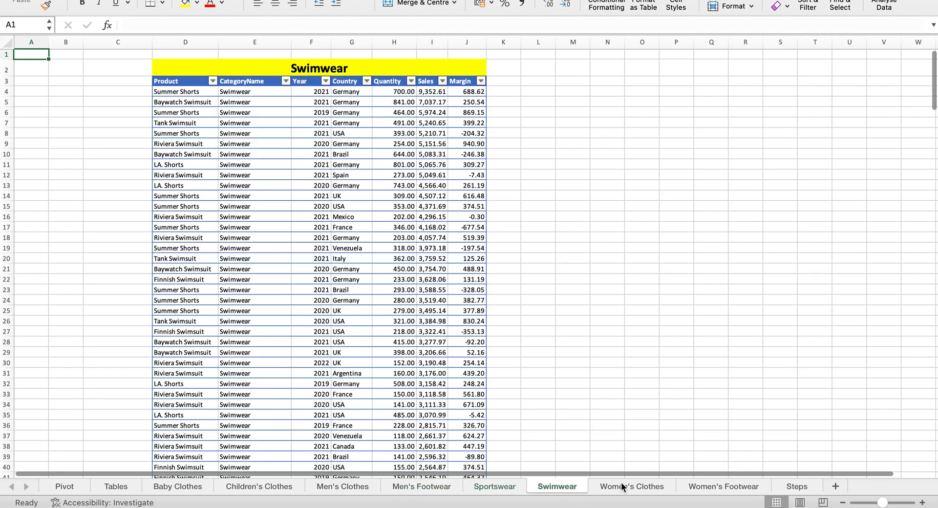
click(723, 487)
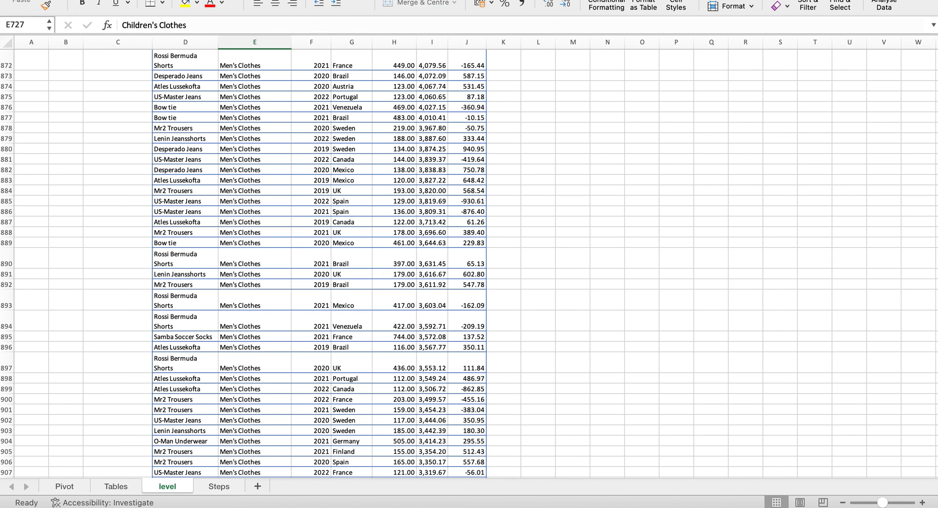
click(721, 486)
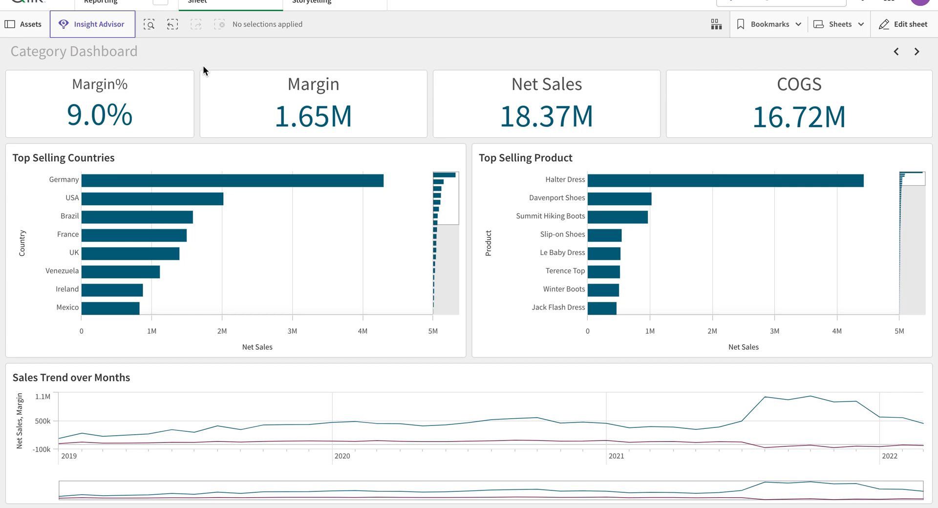
mouse_move(328, 104)
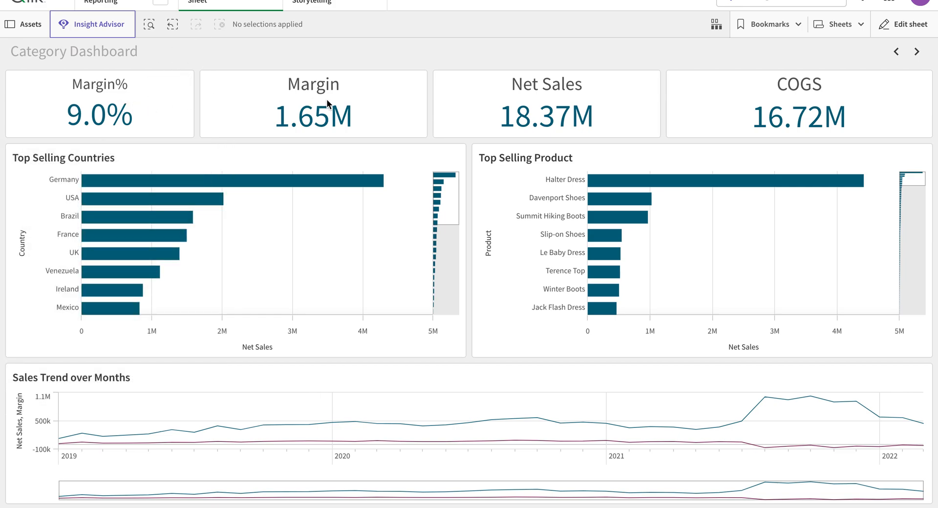
mouse_move(368, 201)
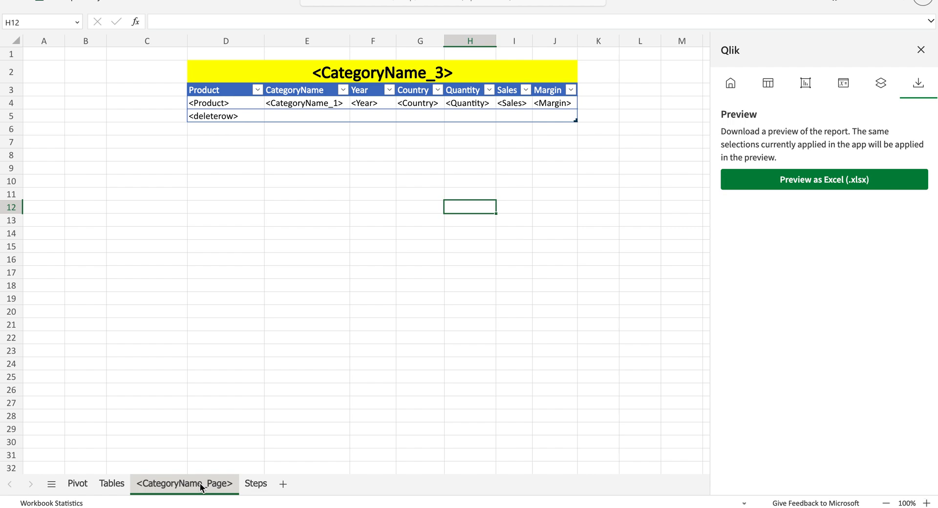
Hide the <CategoryName_Page> sheet and unhide the <CategoryName_1_Page> sheet
right_click(184, 484)
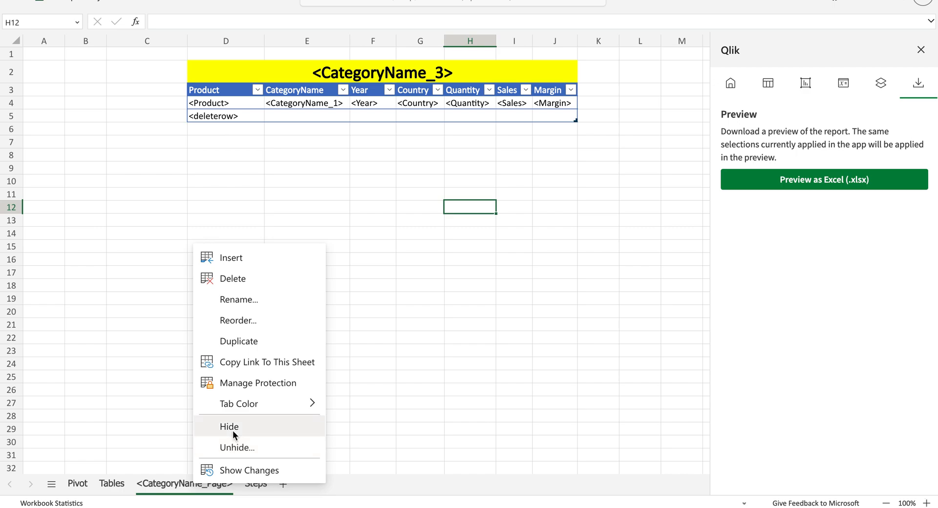
click(229, 426)
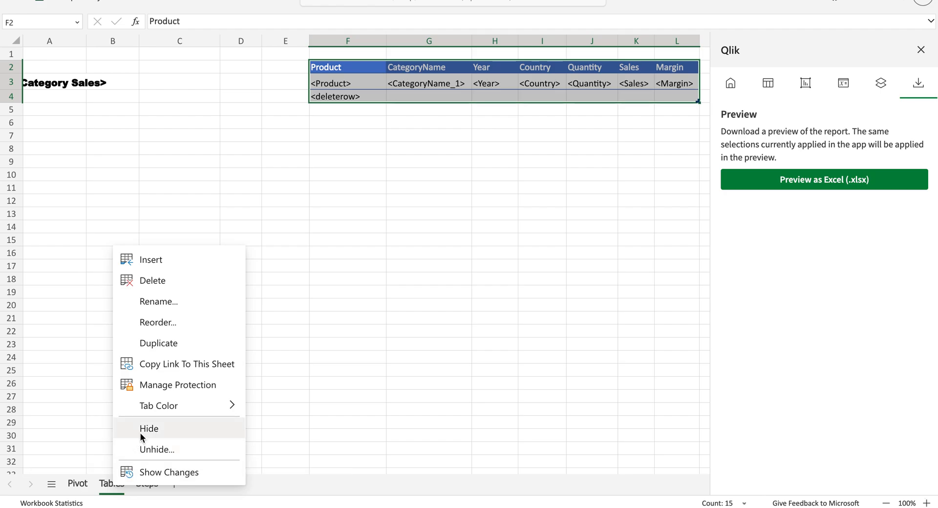
click(158, 450)
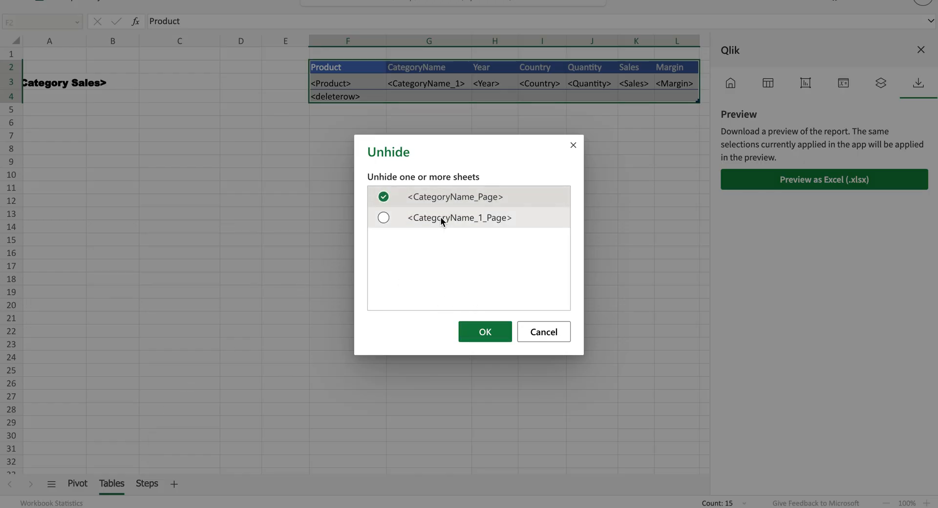
mouse_move(472, 310)
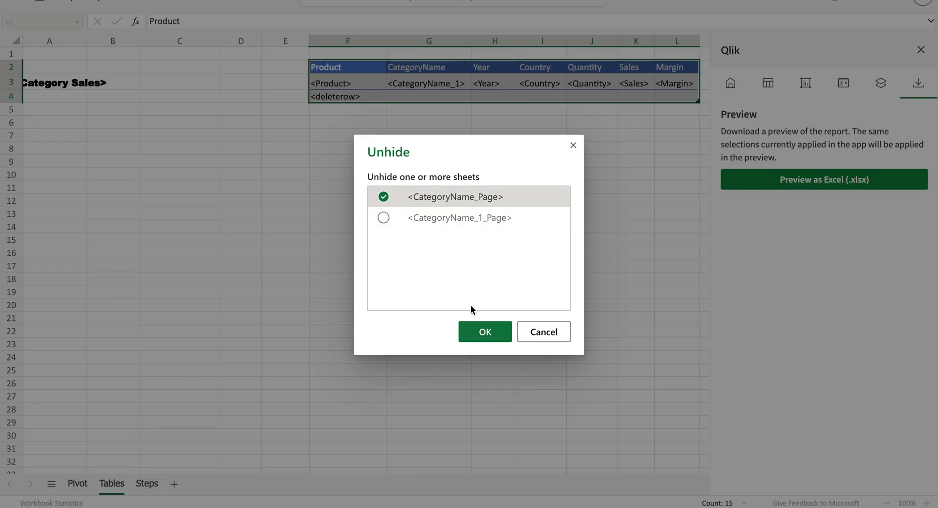
click(485, 332)
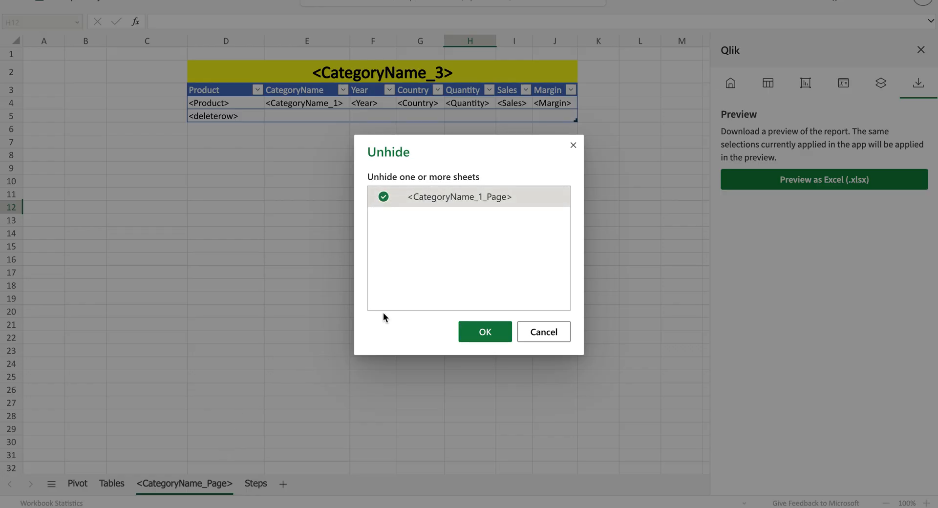
click(484, 332)
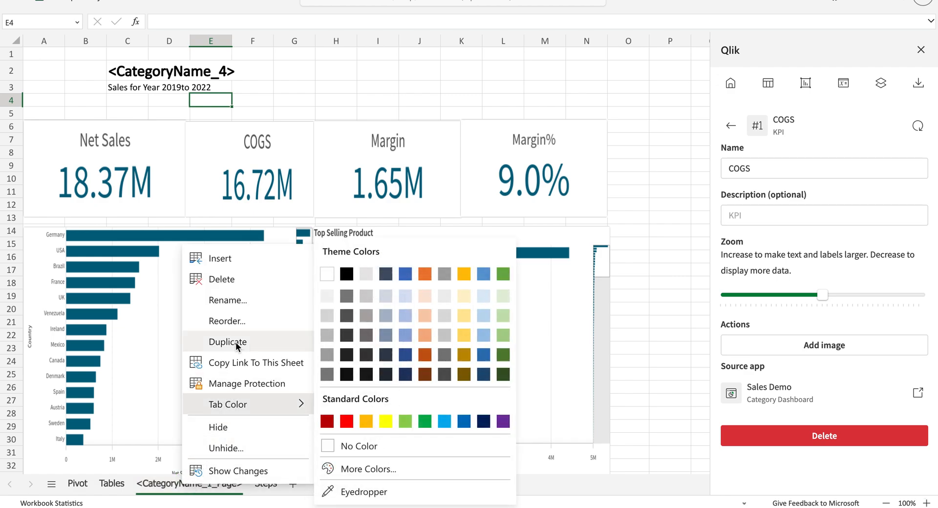
Duplicate <CategoryName_1_Page>, rename the copy Dashboard, and retitle it Overall Dashboard
click(227, 342)
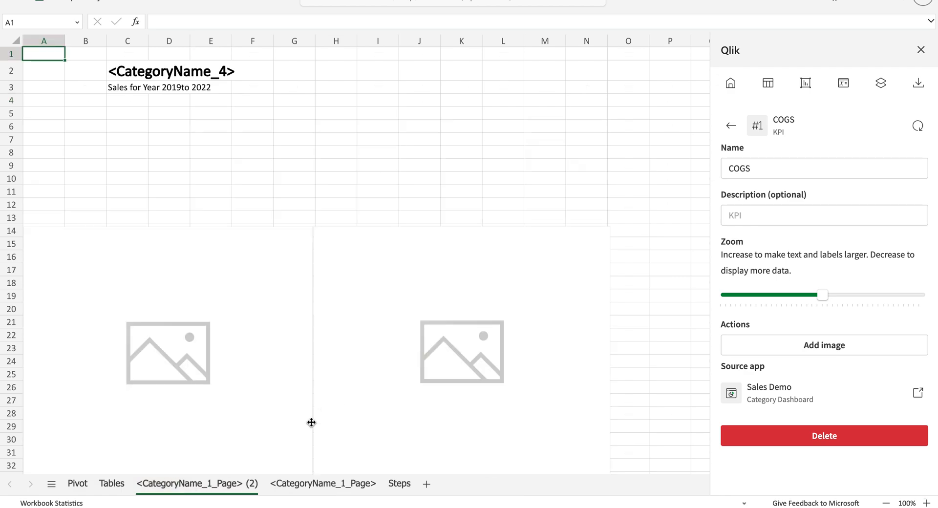
double_click(191, 483)
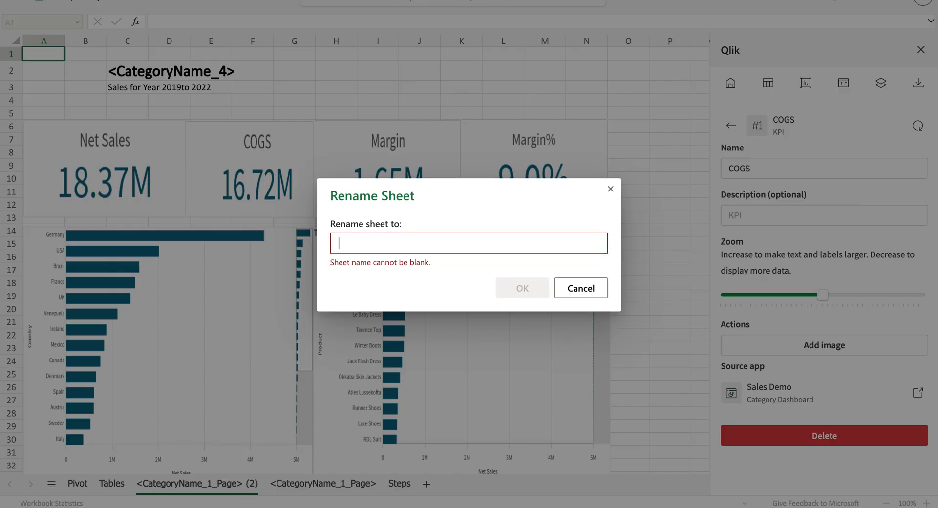
text(Dasbh)
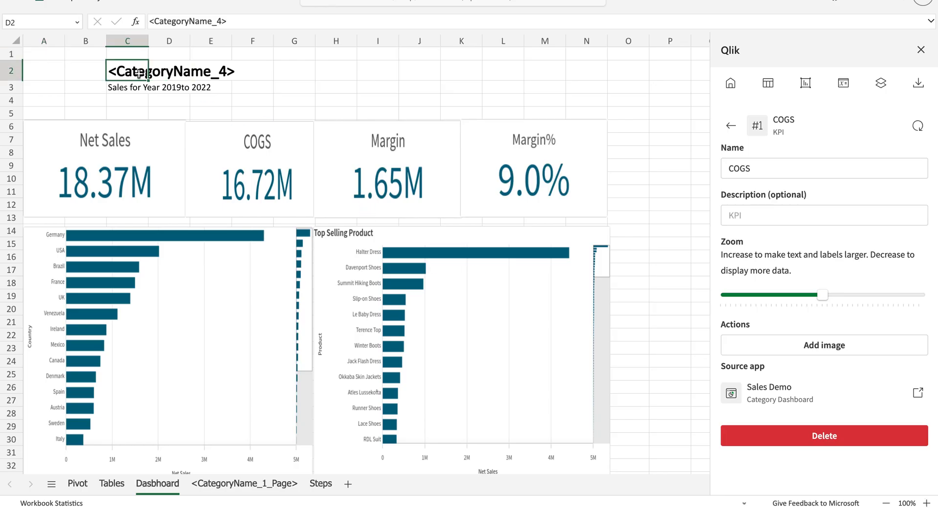
text(Overall Dashboard)
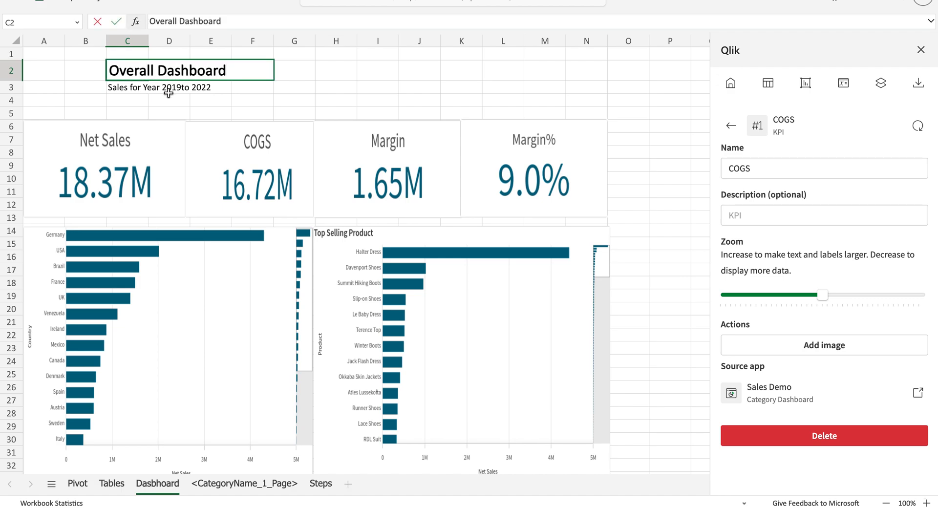
click(169, 112)
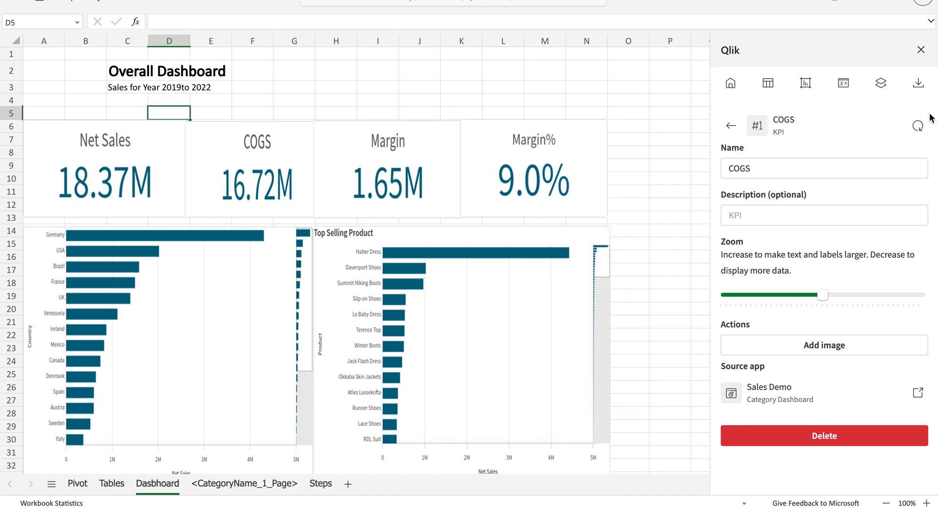
From the add-in's Preview tab, generate the report as an Excel (.xlsx) file and open it
click(919, 82)
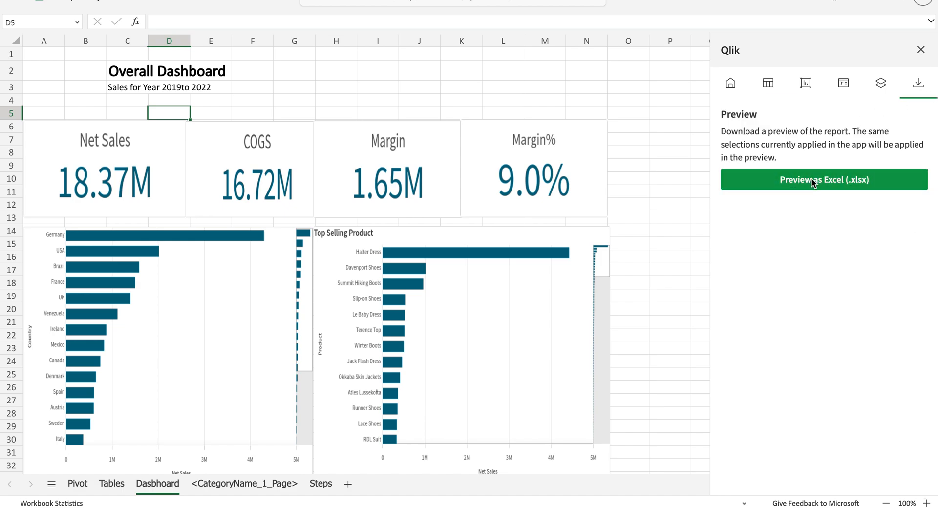
click(824, 179)
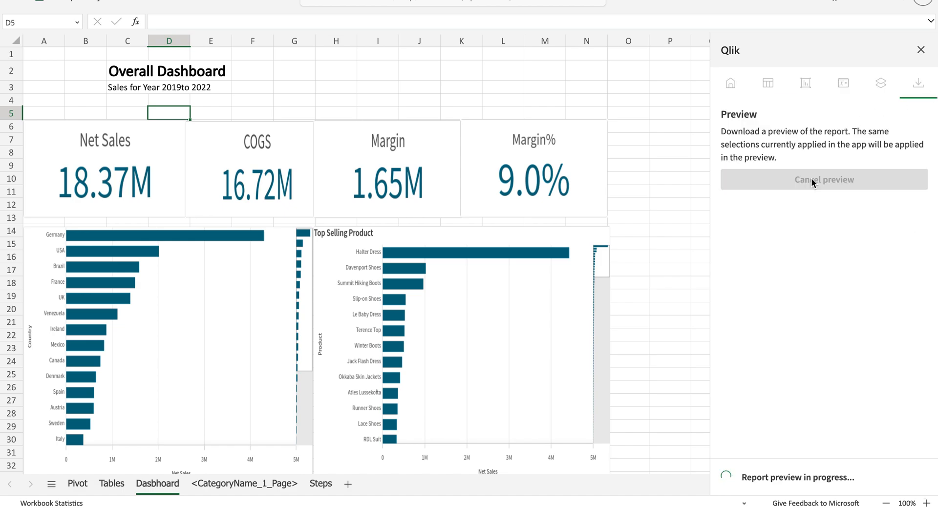
mouse_move(264, 203)
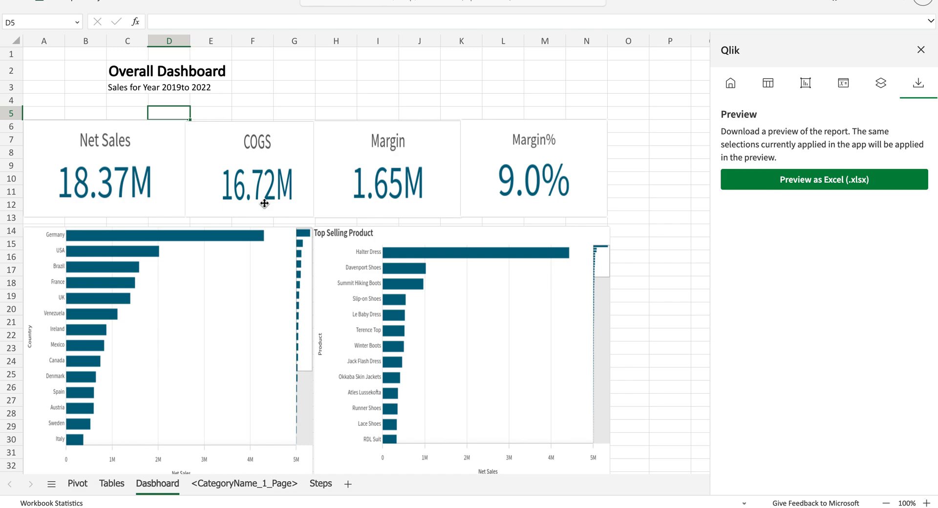
mouse_move(265, 207)
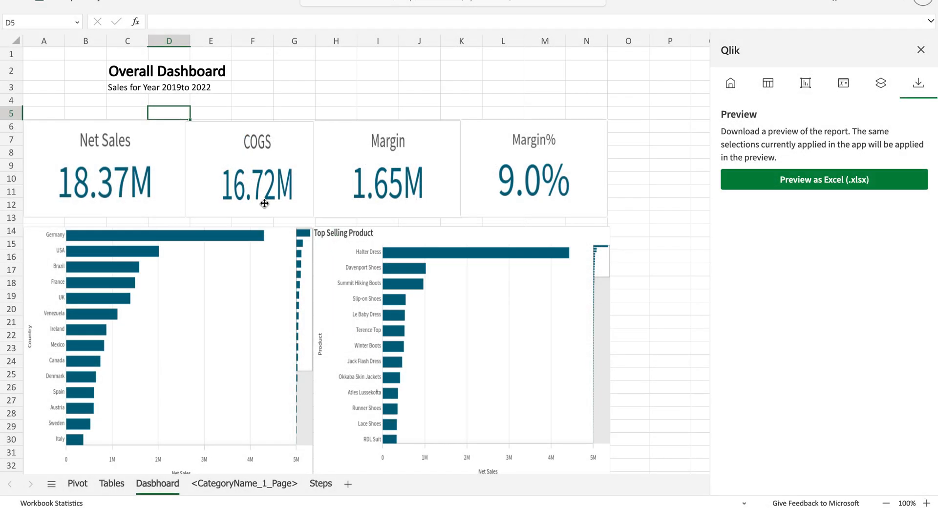
click(823, 180)
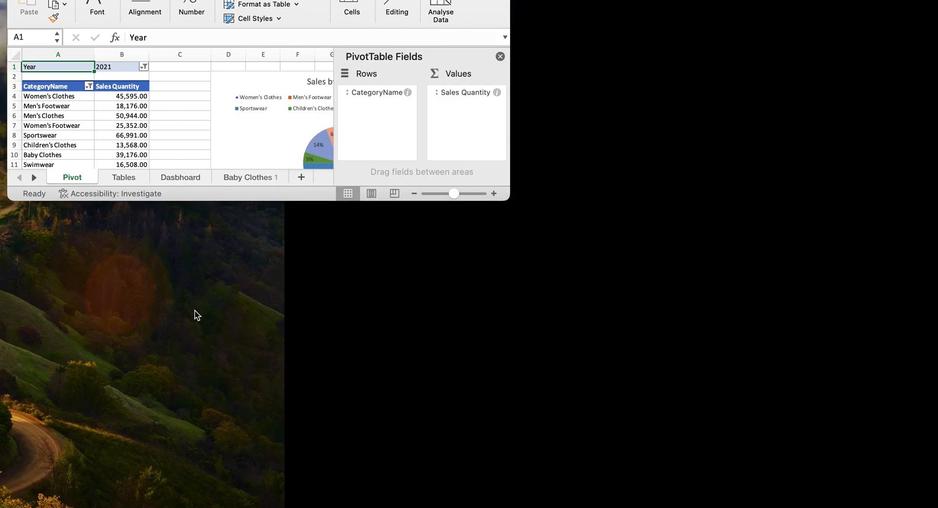
Browse the Dashboard, Baby Clothes 1, Children's Clothes 1 and Men's Clothes 1 sheets
click(180, 177)
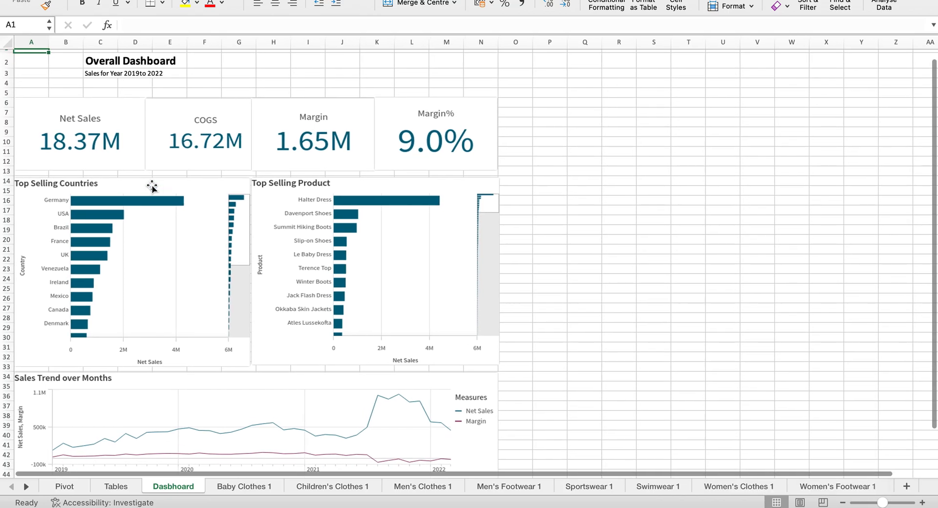
scroll(down, 3)
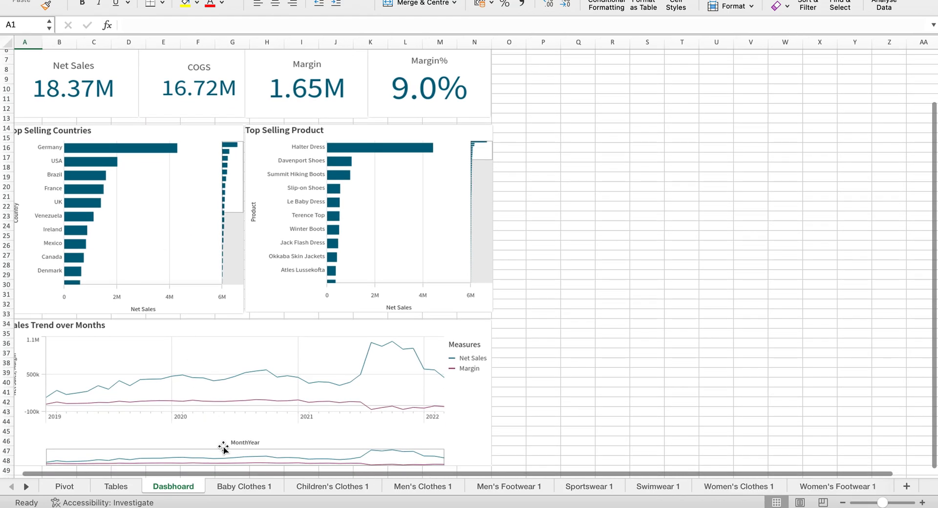
click(243, 486)
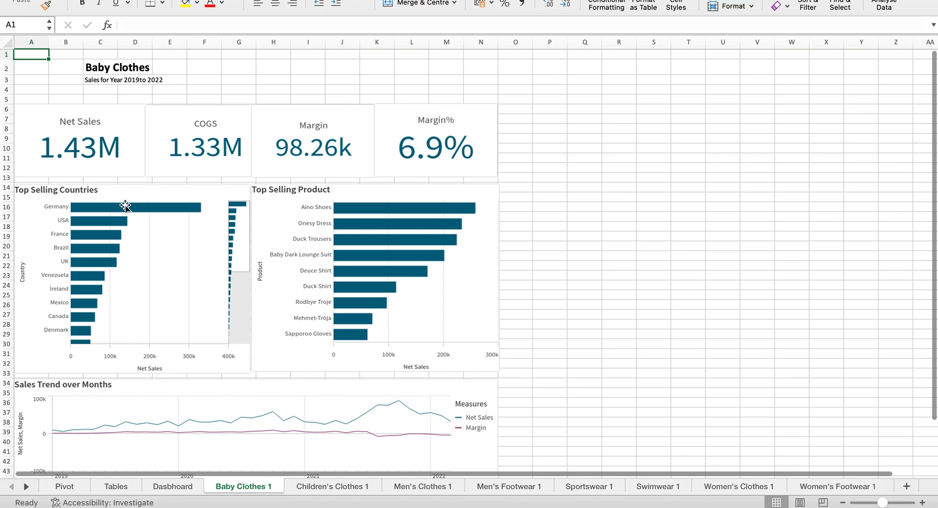
scroll(down, 3)
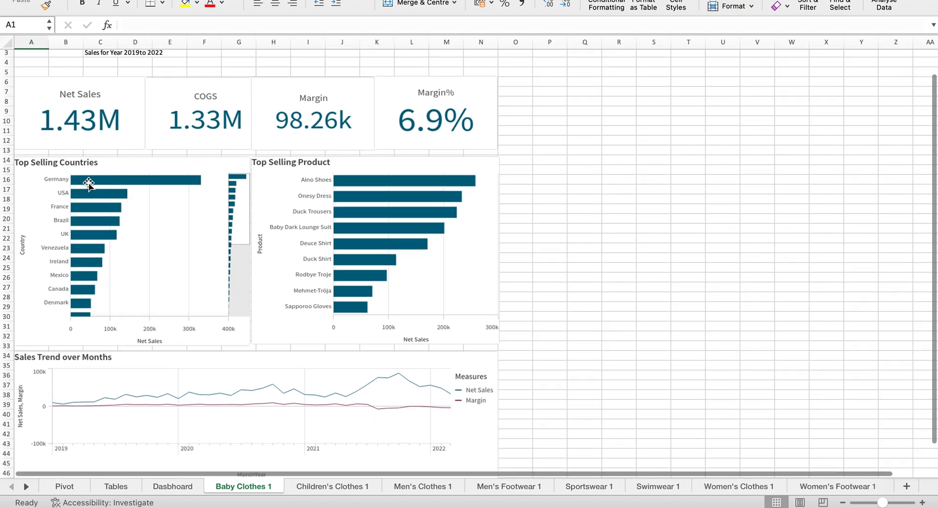
scroll(down, 3)
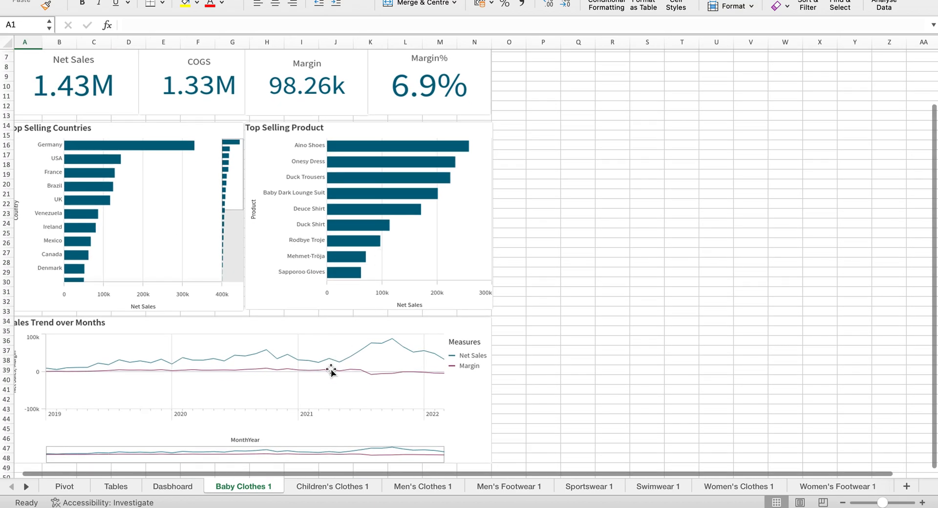
click(332, 486)
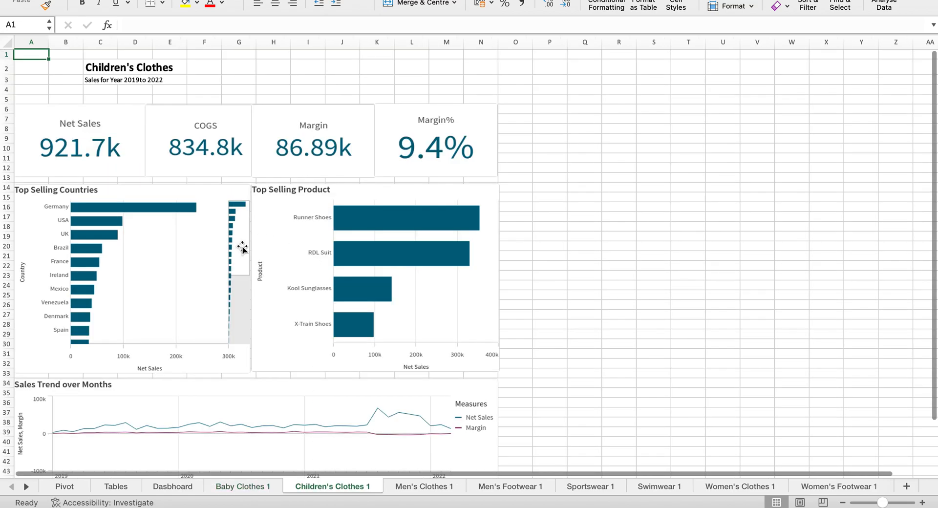
scroll(down, 3)
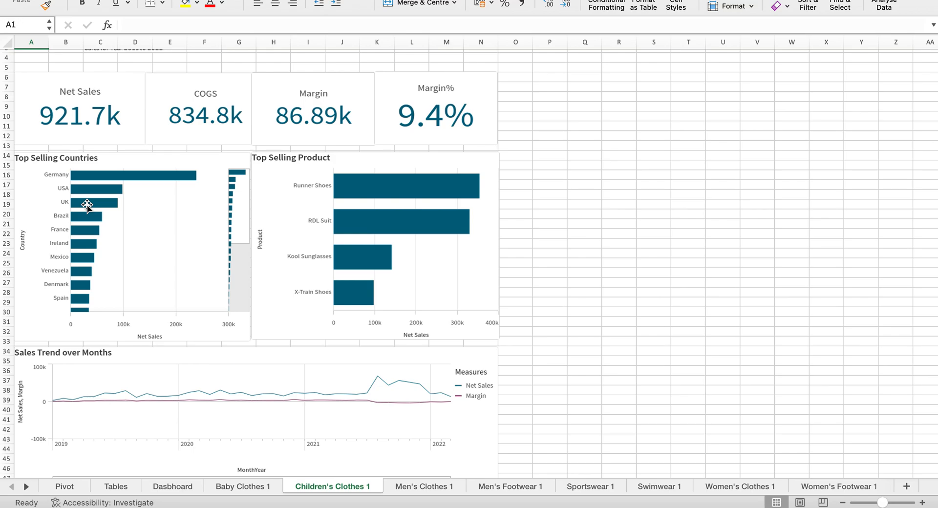
click(422, 486)
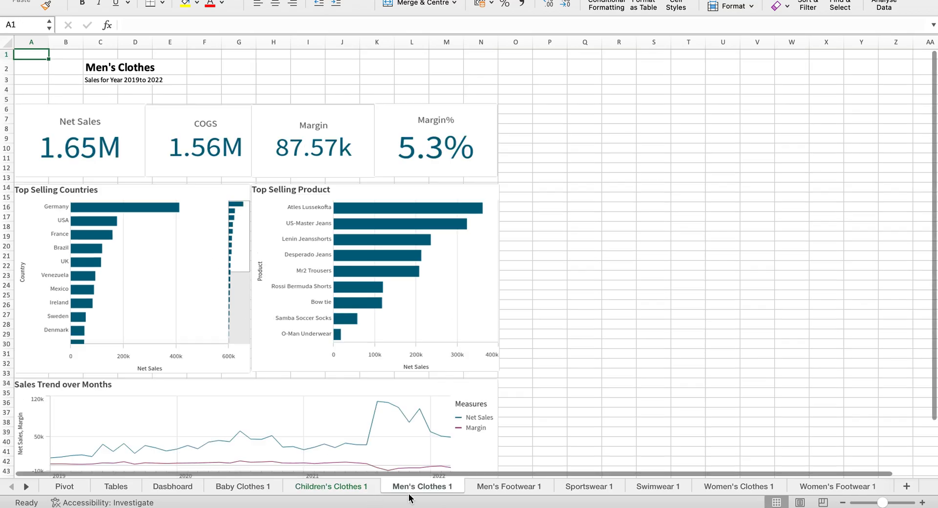